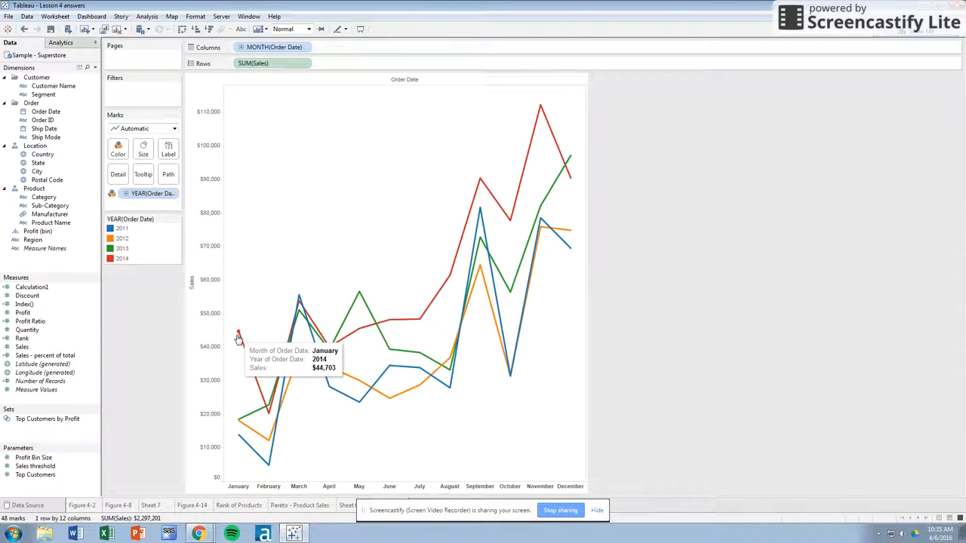
pyautogui.moveTo(267, 402)
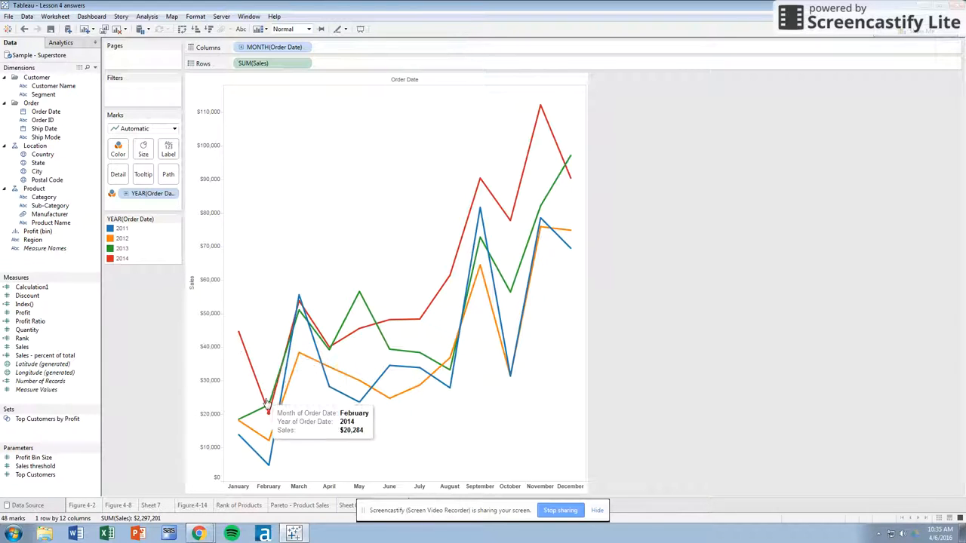
pyautogui.moveTo(261, 357)
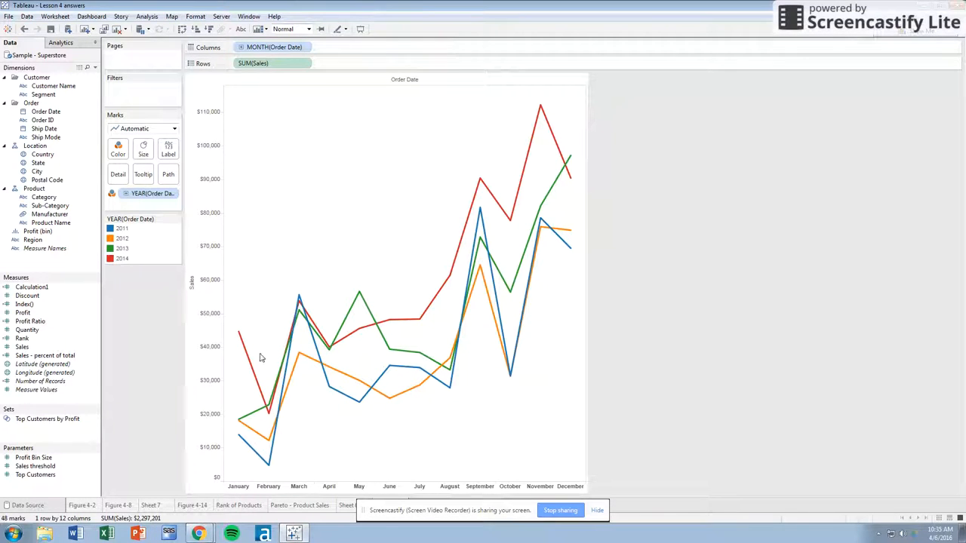
# Highlight the 2013 line, then turn yearly Sales into a running total reaching about $730,000 in 2014.
pyautogui.click(122, 258)
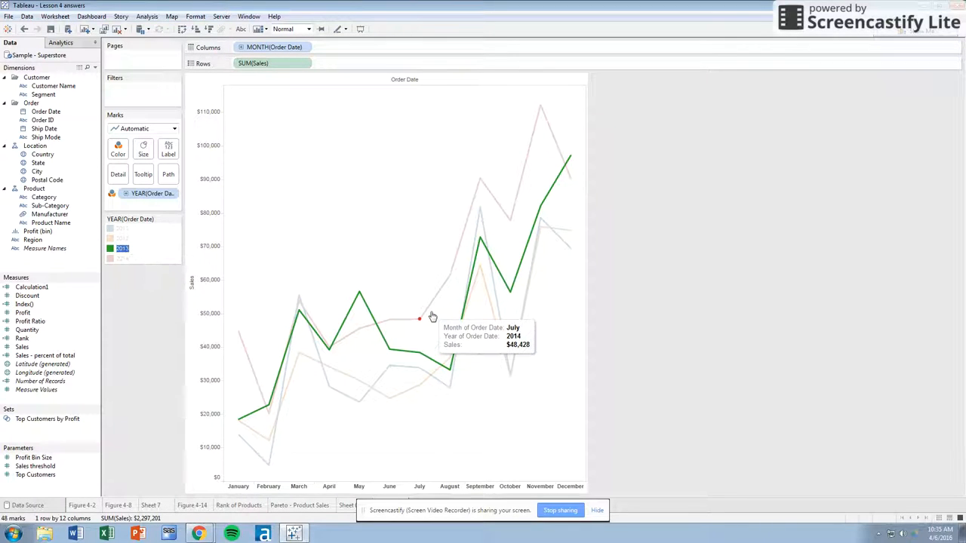
pyautogui.moveTo(479, 226)
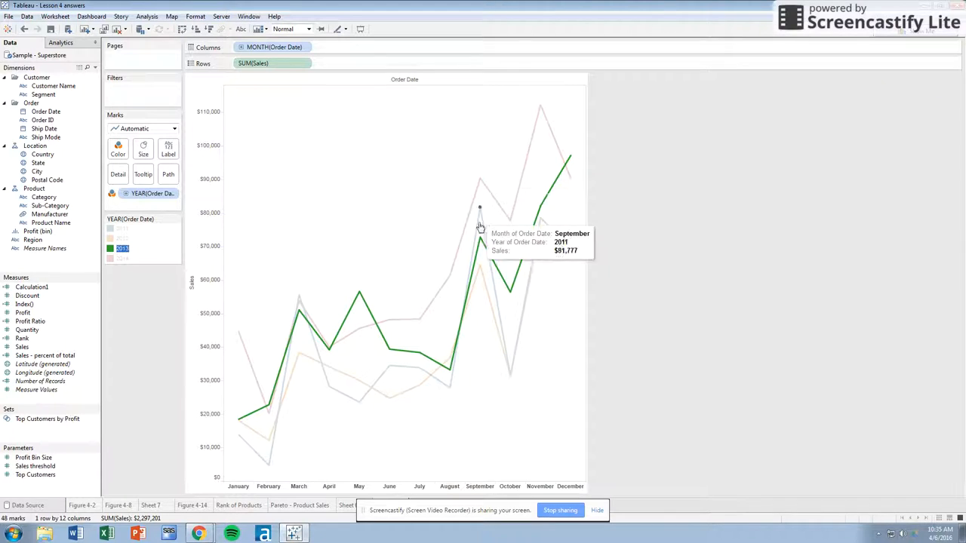
pyautogui.moveTo(134, 279)
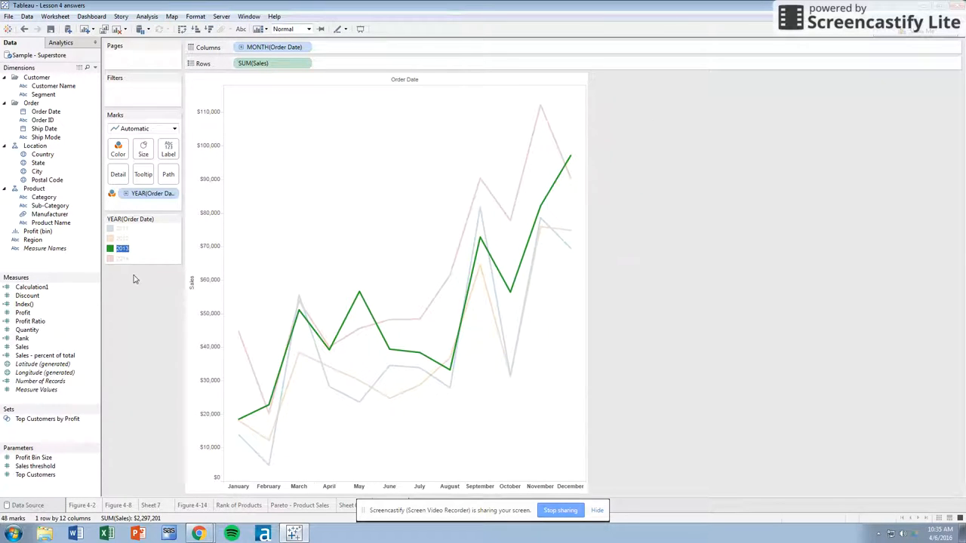
pyautogui.click(122, 228)
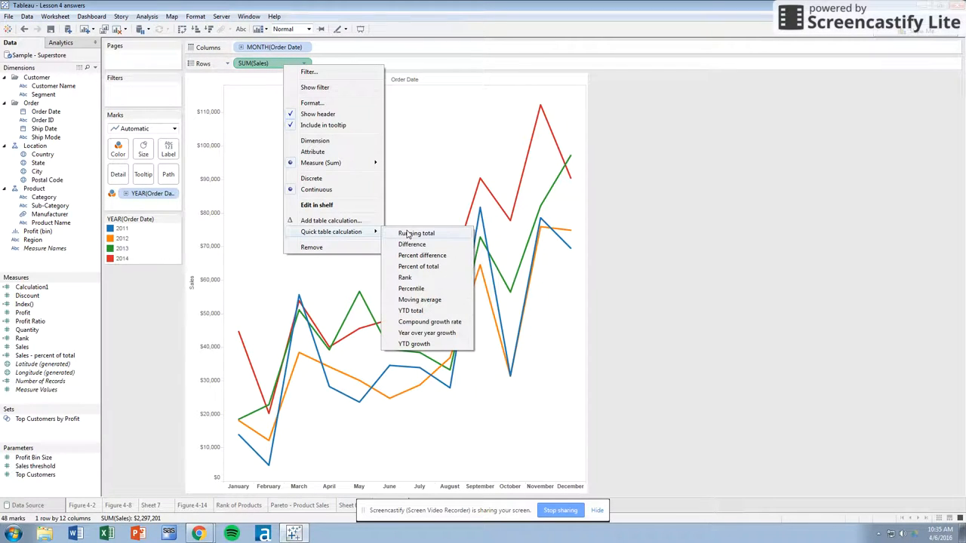
pyautogui.click(416, 232)
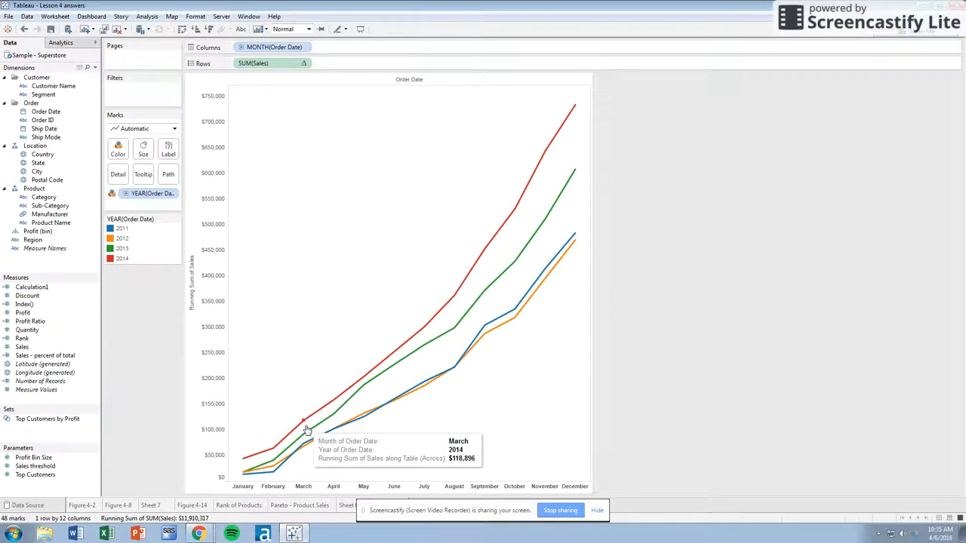
pyautogui.moveTo(343, 398)
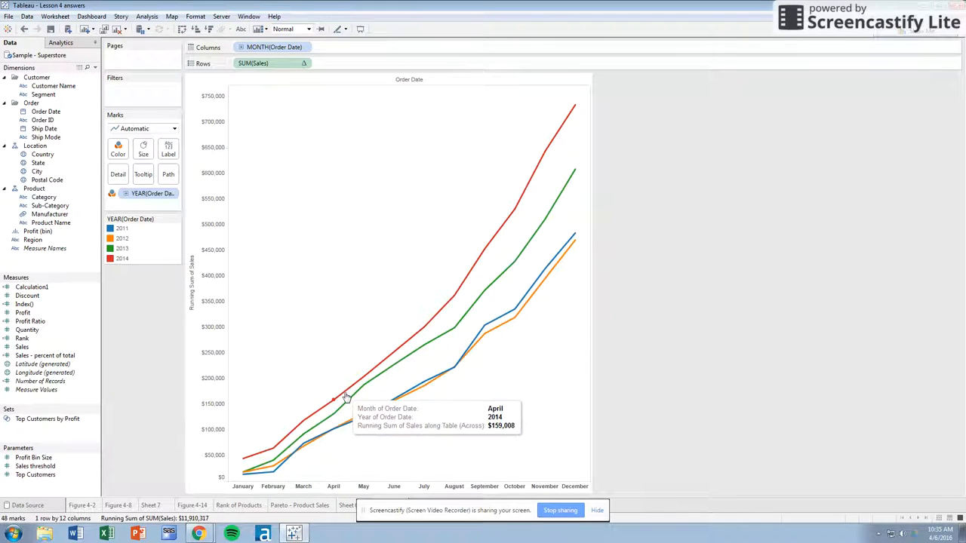
pyautogui.click(22, 347)
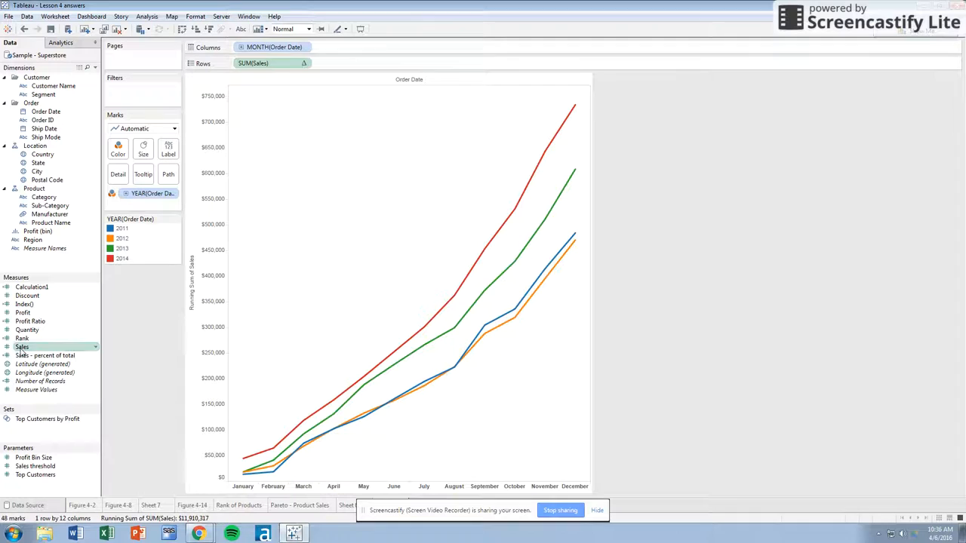
# Add Sales to Rows beside SUM(Sales) for a plain monthly sales chart below.
pyautogui.moveTo(22, 347); pyautogui.dragTo(351, 63)
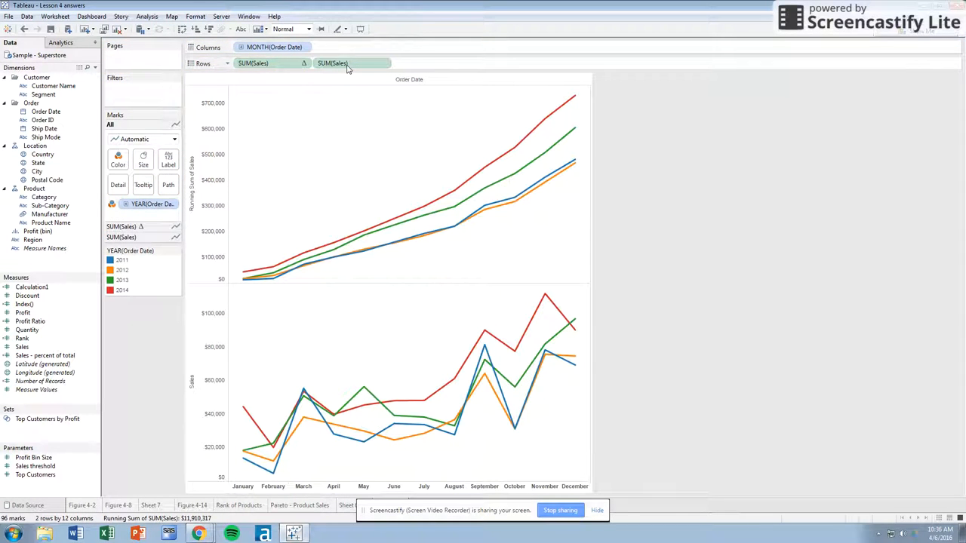
pyautogui.click(351, 63)
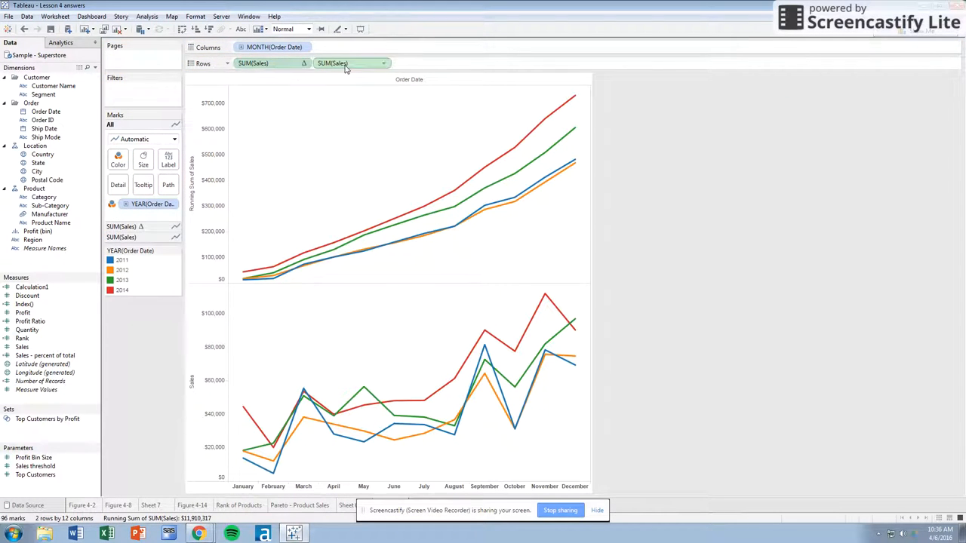
pyautogui.moveTo(332, 63)
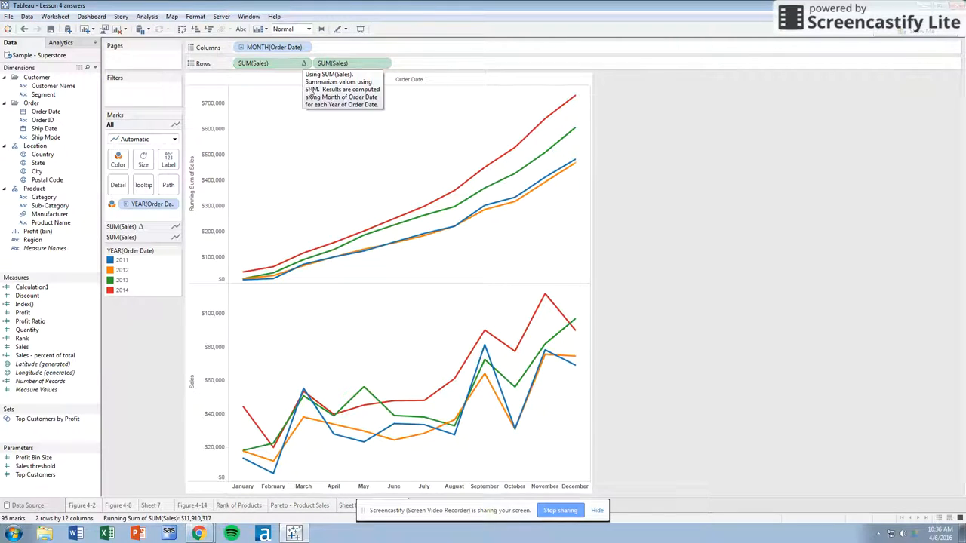
pyautogui.moveTo(223, 156)
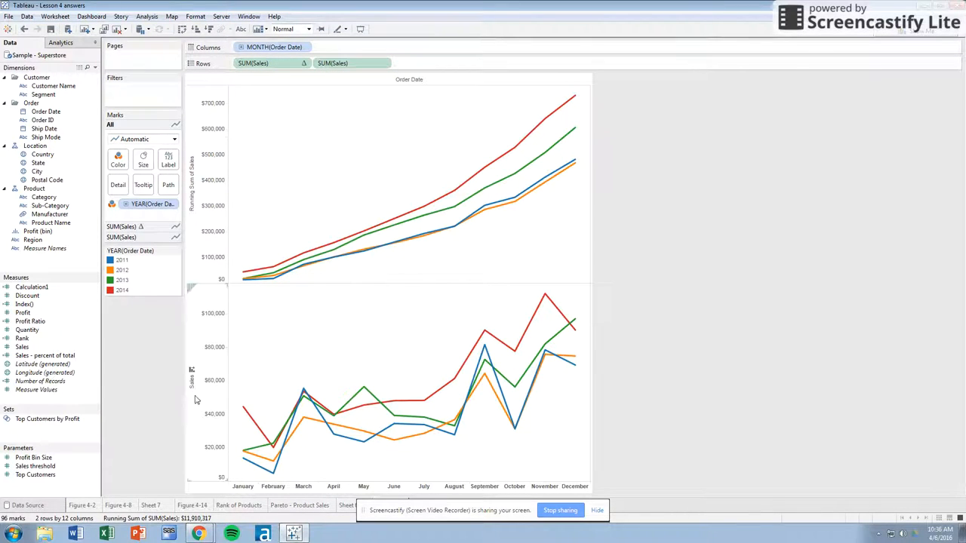
pyautogui.click(23, 312)
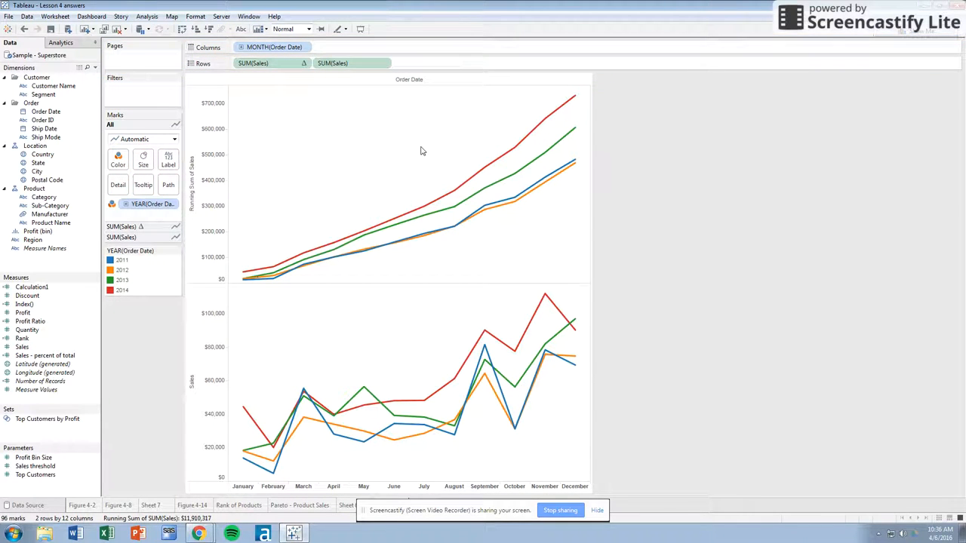
pyautogui.moveTo(309, 434)
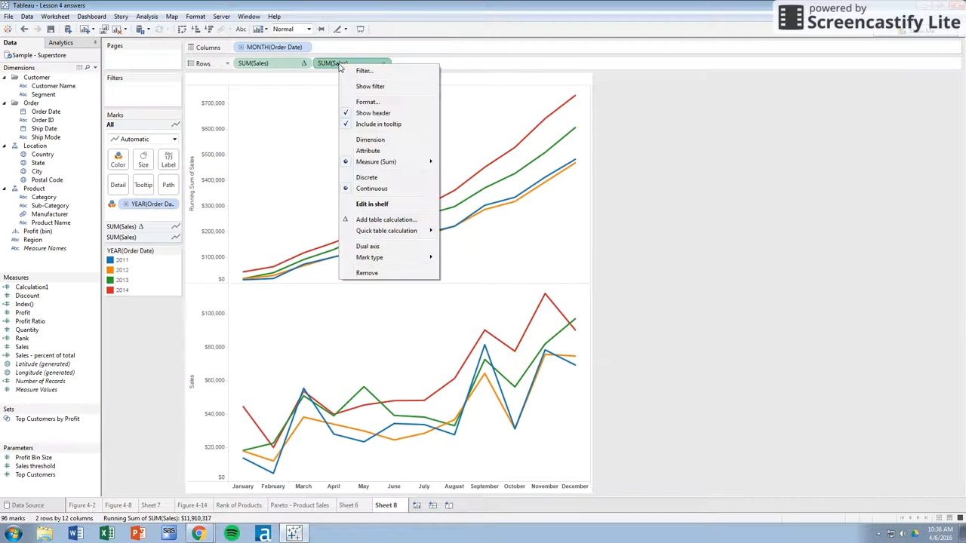
pyautogui.moveTo(367, 246)
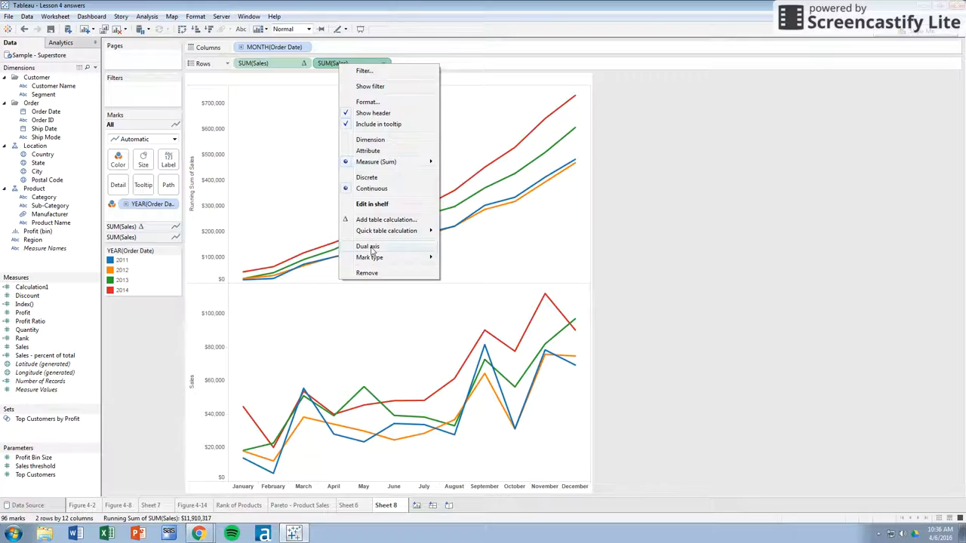
# Overlay the running-total and monthly Sales charts on a dual axis.
pyautogui.click(367, 246)
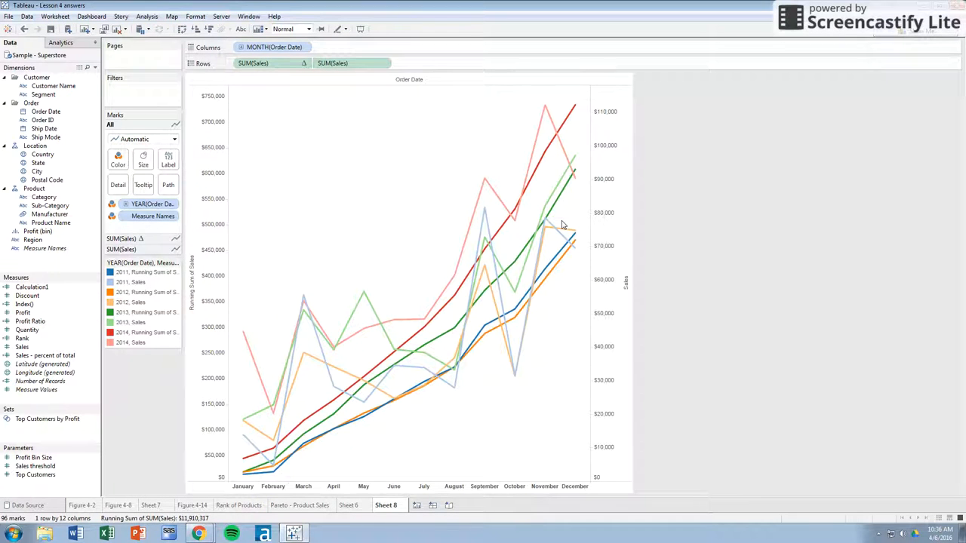
pyautogui.moveTo(633, 328)
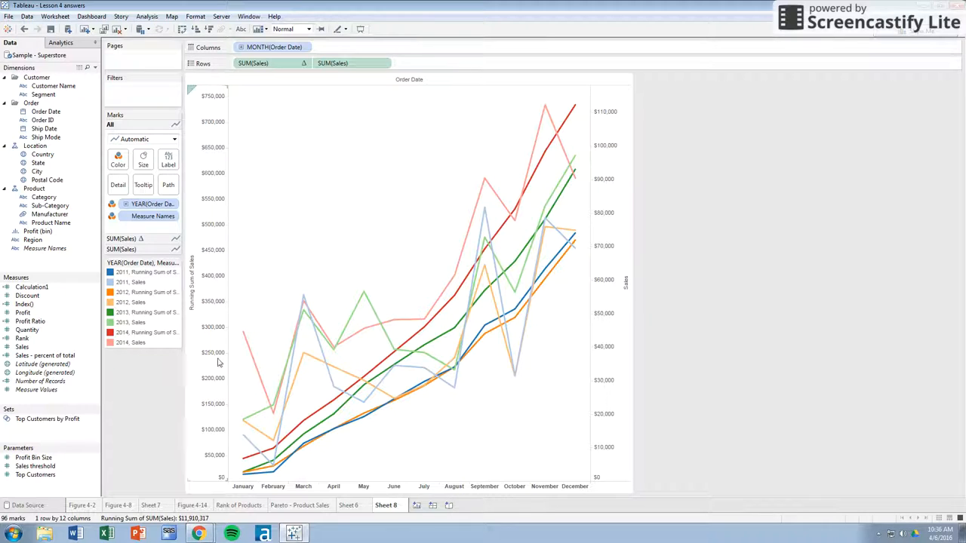
pyautogui.moveTo(222, 399)
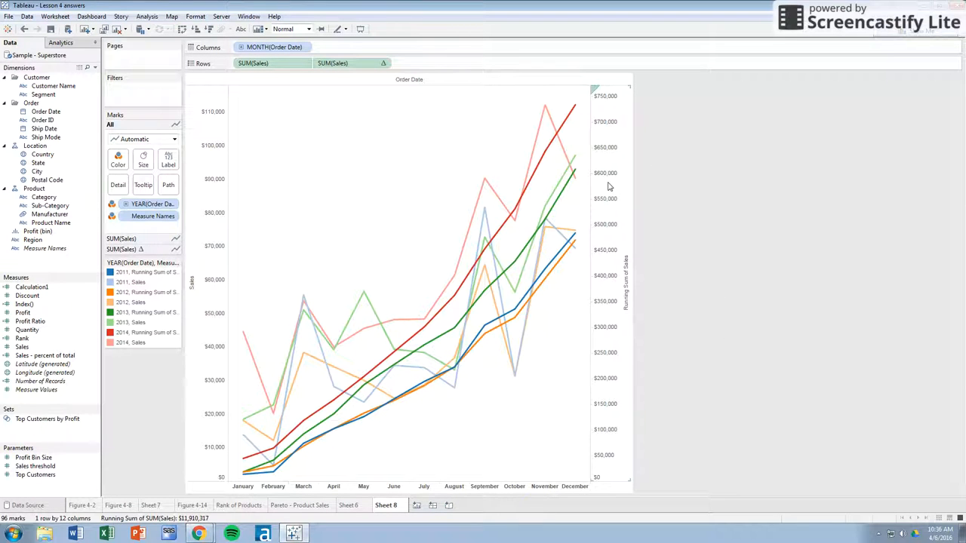
pyautogui.moveTo(602, 212)
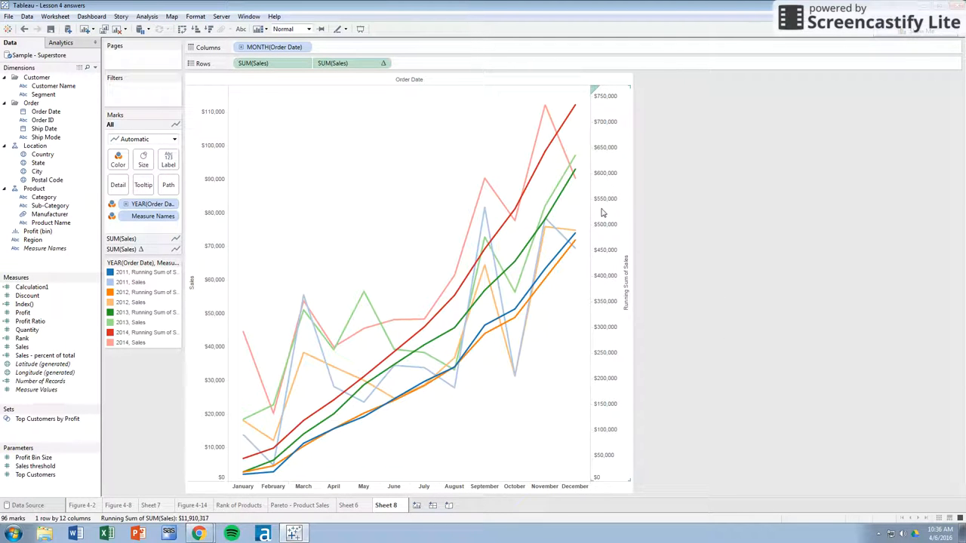
# Synchronize the Running Sum axis to the $0–$750,000 scale, then separate the charts again.
pyautogui.rightClick(604, 212)
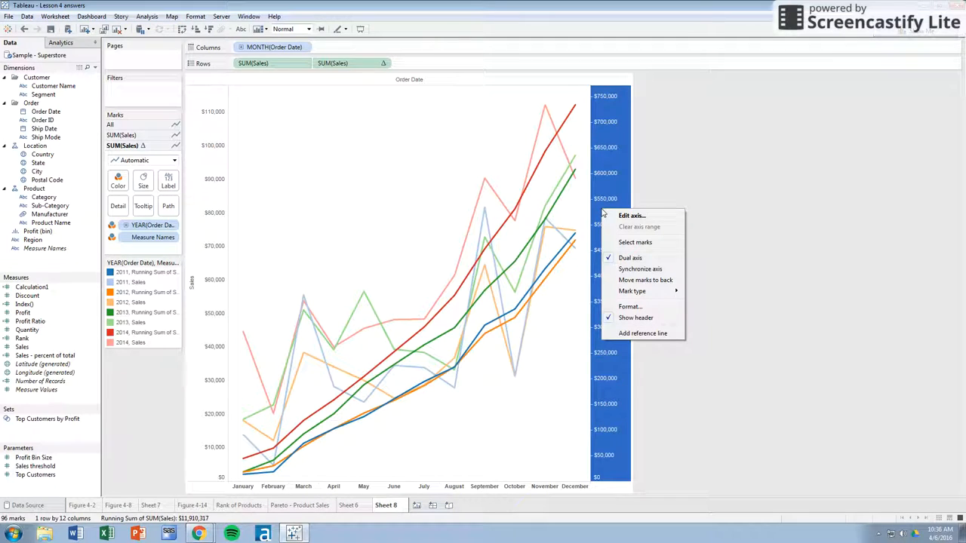
pyautogui.moveTo(641, 269)
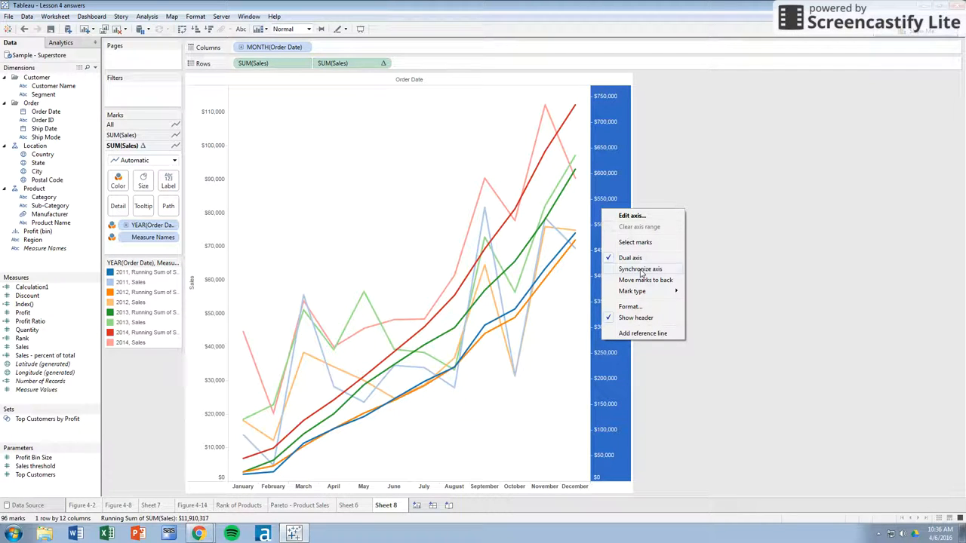
pyautogui.click(640, 269)
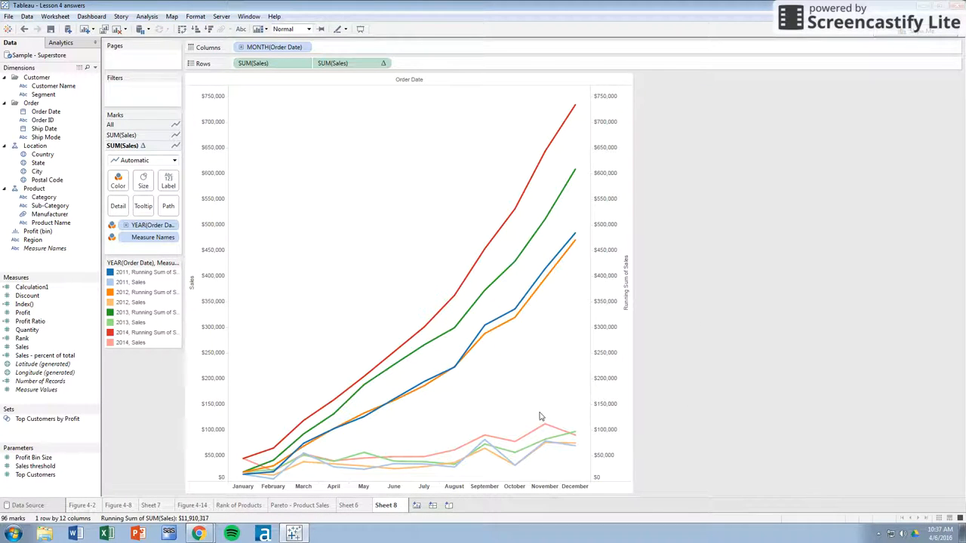
pyautogui.click(257, 62)
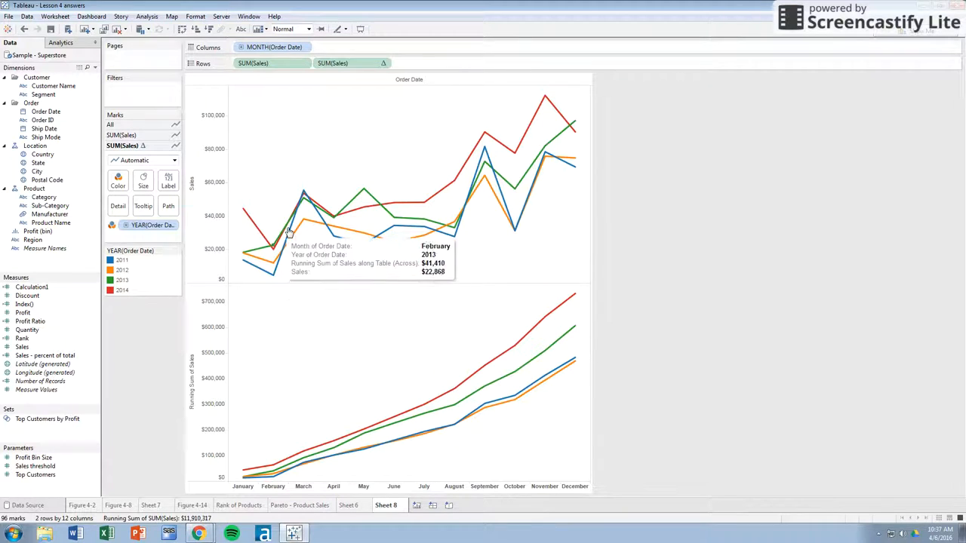
# Highlight the 2014 lines in both charts, then switch to the Rank of Products sheet.
pyautogui.click(122, 290)
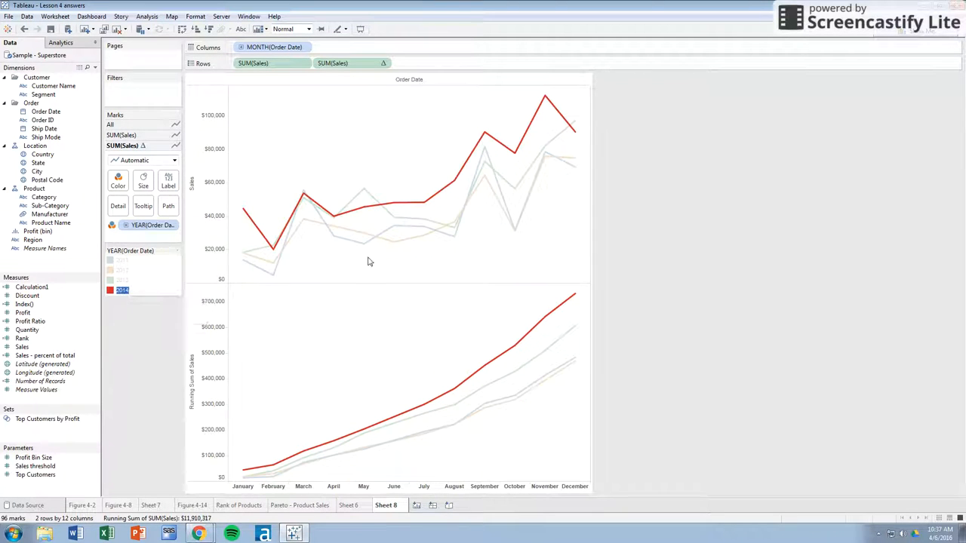
pyautogui.moveTo(434, 197)
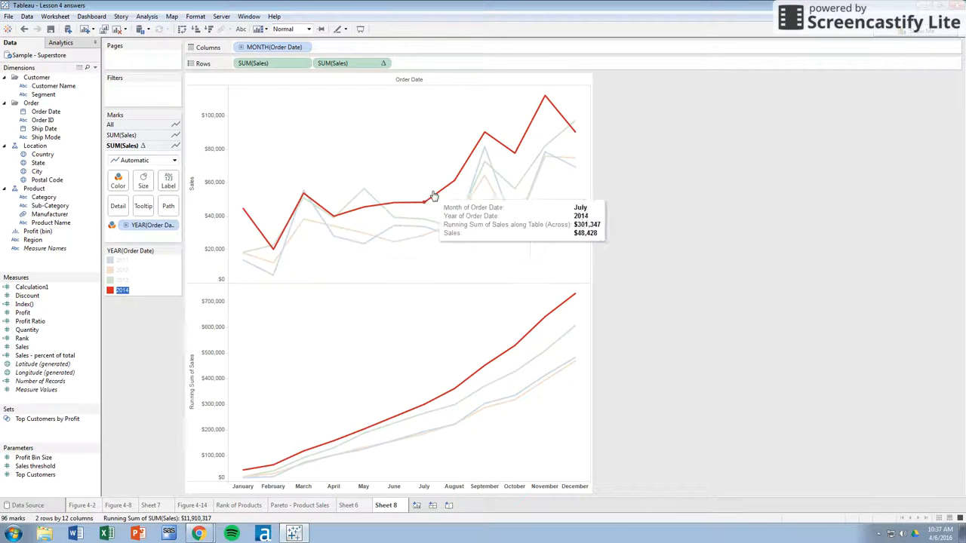
pyautogui.moveTo(254, 416)
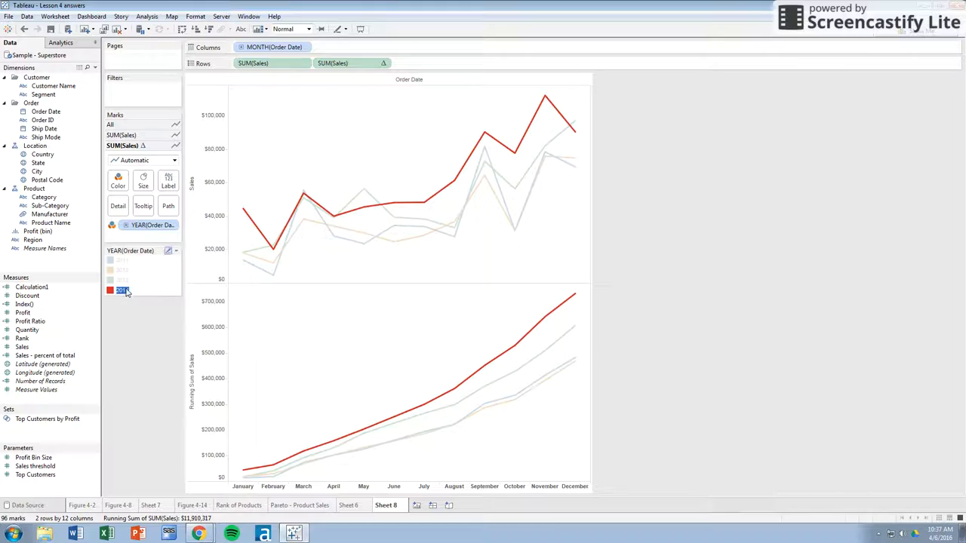
pyautogui.click(122, 291)
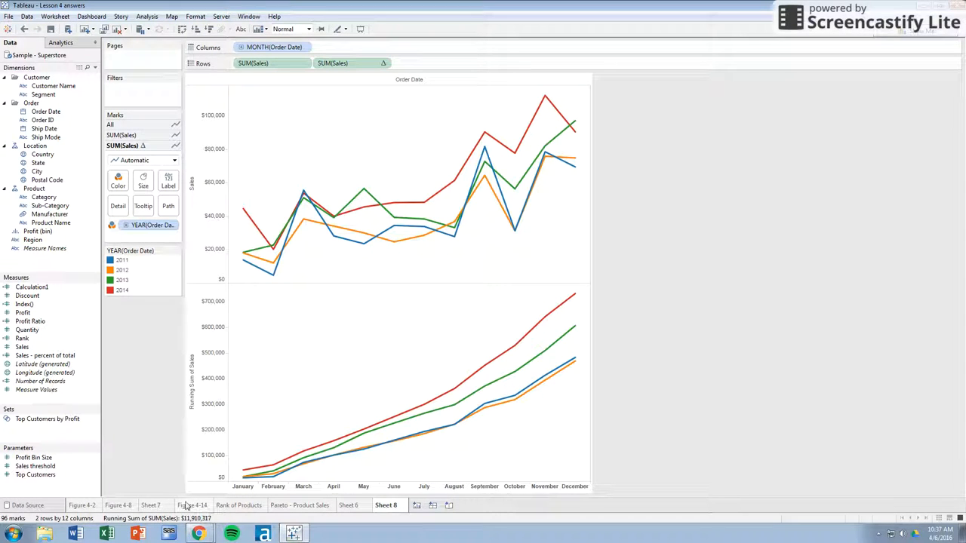
pyautogui.click(240, 505)
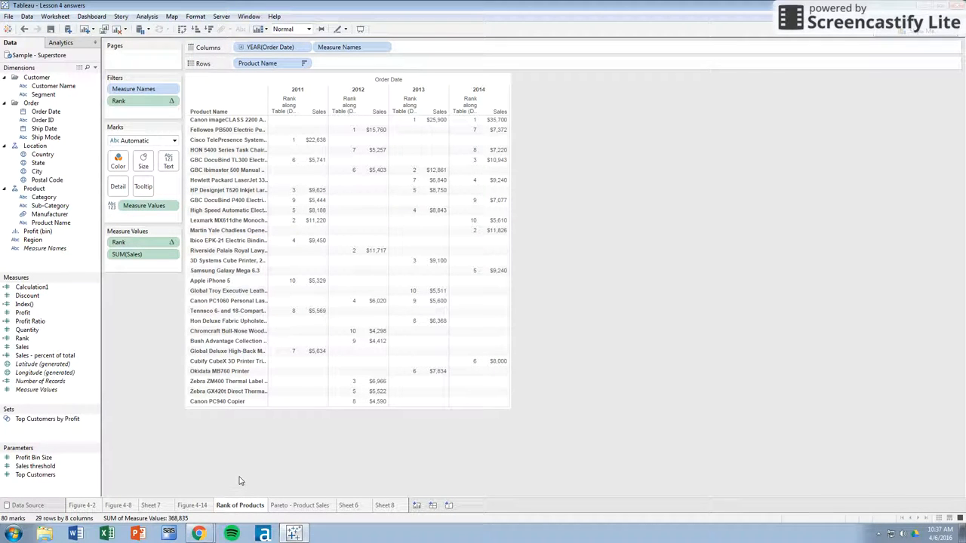
pyautogui.rightClick(126, 254)
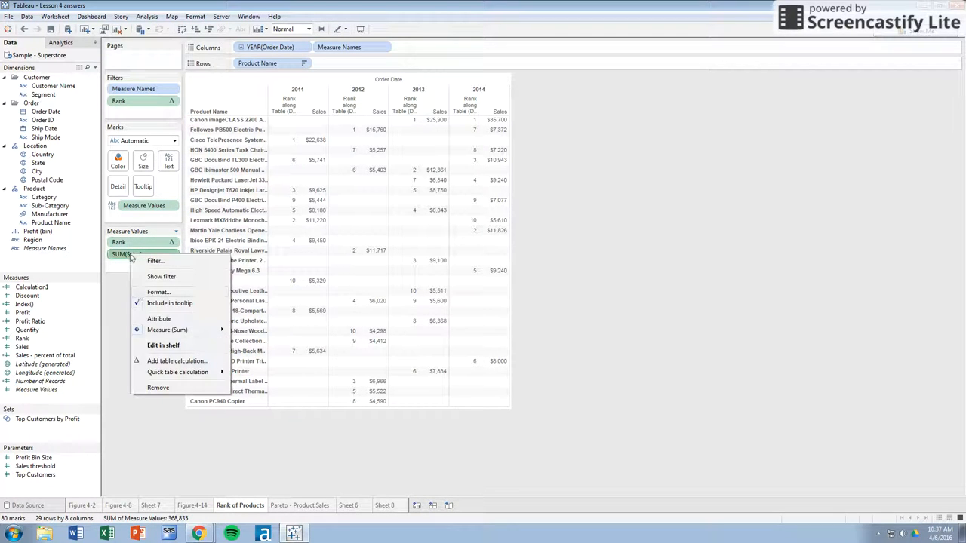
pyautogui.moveTo(177, 372)
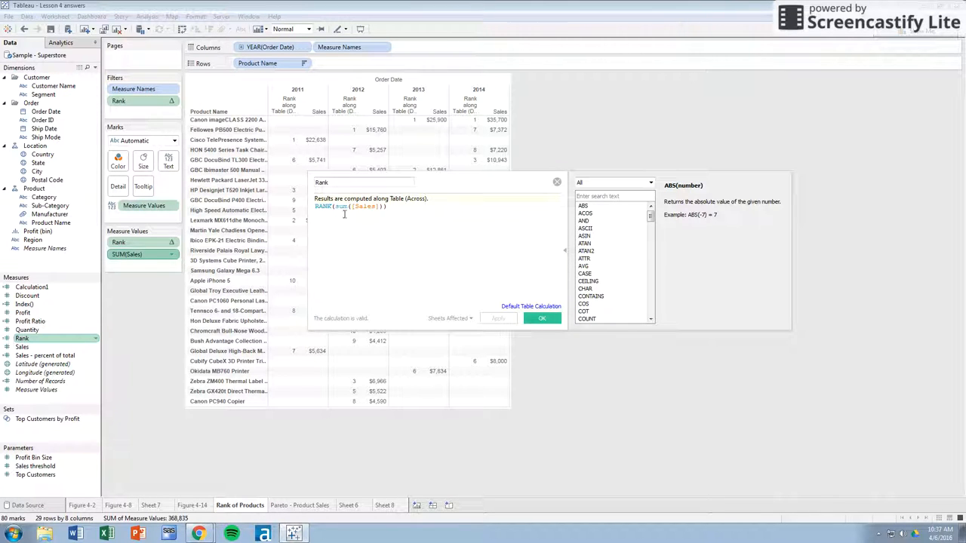
pyautogui.click(541, 318)
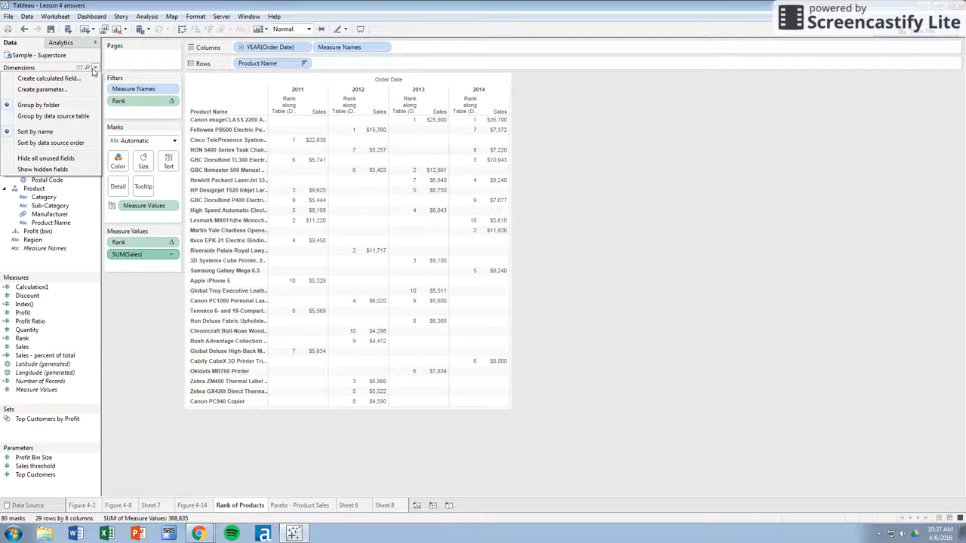
# Browse Table Calculation functions in a new calculated field and view the Rank formula.
pyautogui.click(48, 78)
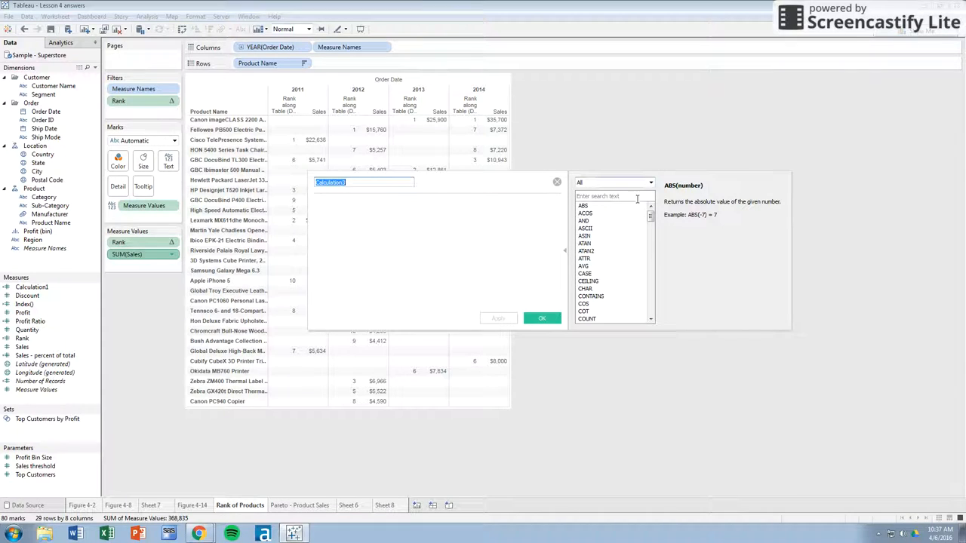
pyautogui.click(613, 182)
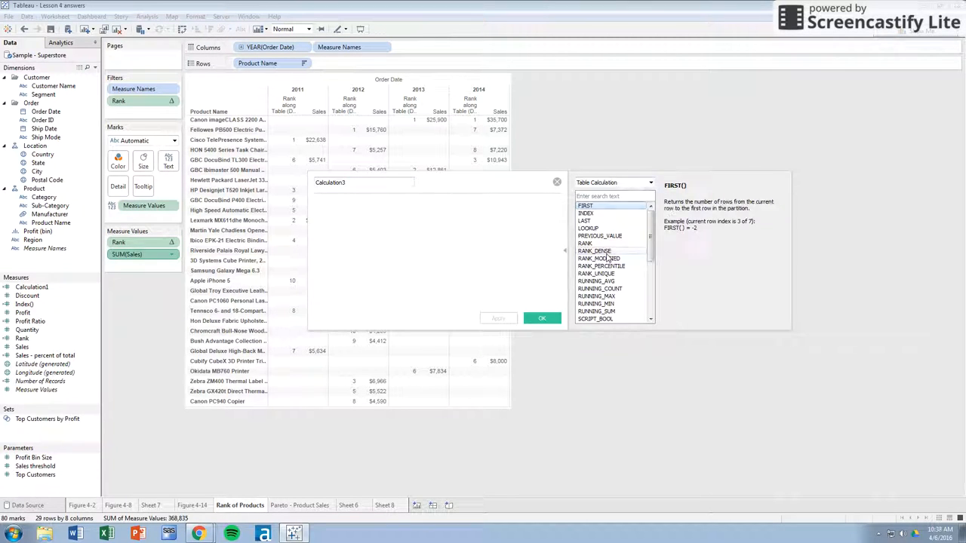
pyautogui.scroll(-3)
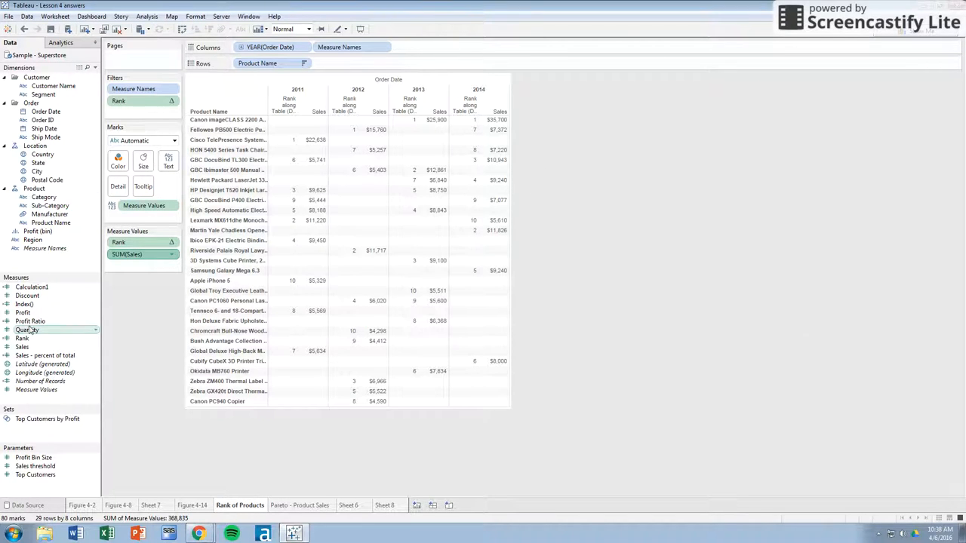
pyautogui.doubleClick(21, 338)
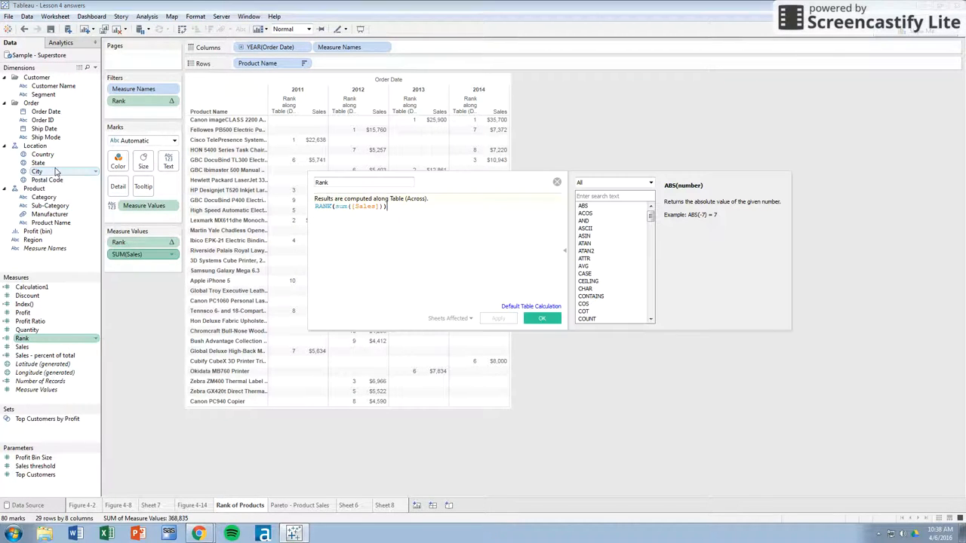
# Review the Sales quick table calculation options, then pivot products across the columns.
pyautogui.rightClick(126, 255)
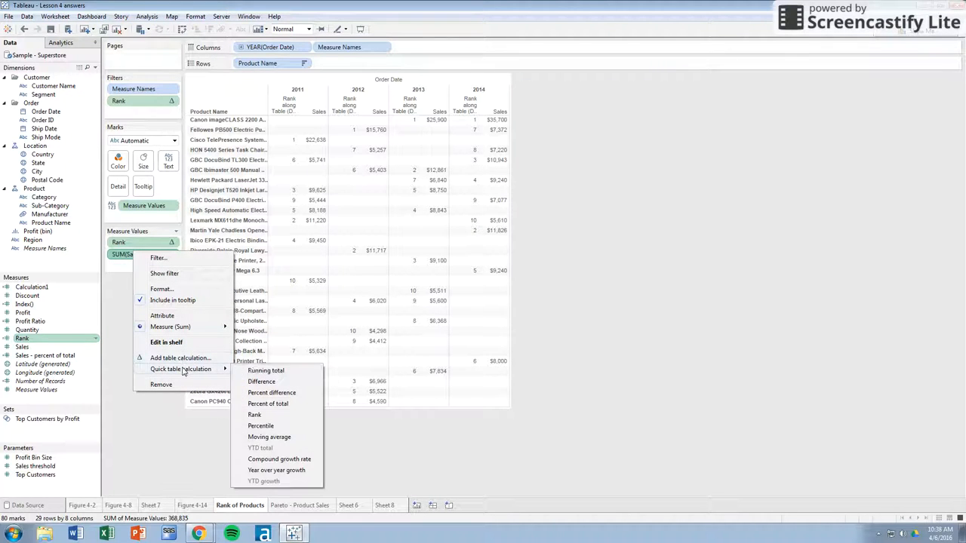
pyautogui.click(254, 415)
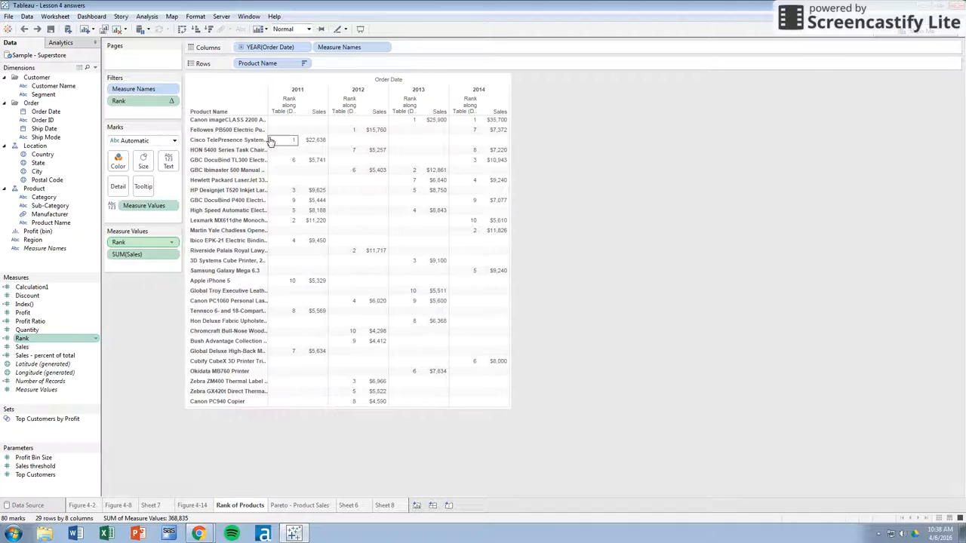
pyautogui.click(182, 29)
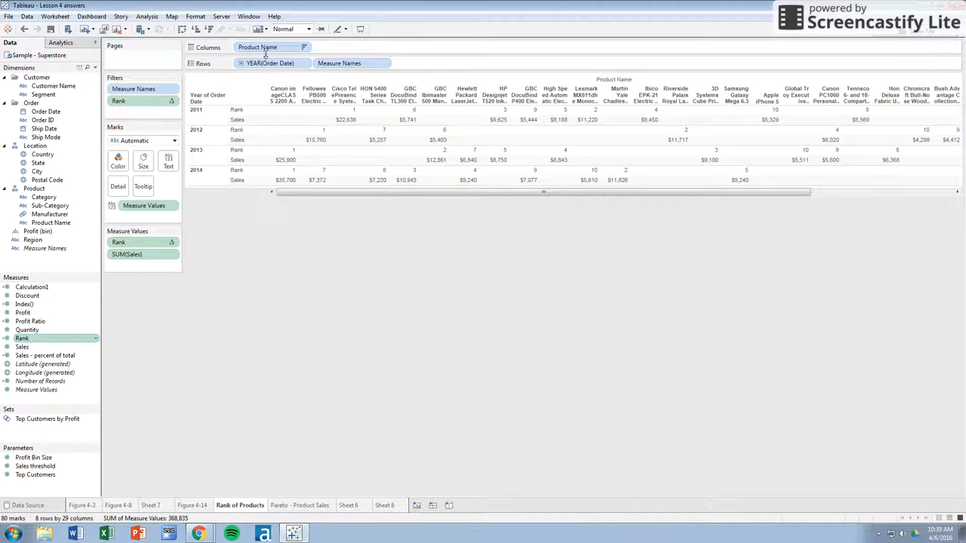
# Review the Rank pill's Compute using options and restore years across, products down.
pyautogui.rightClick(119, 242)
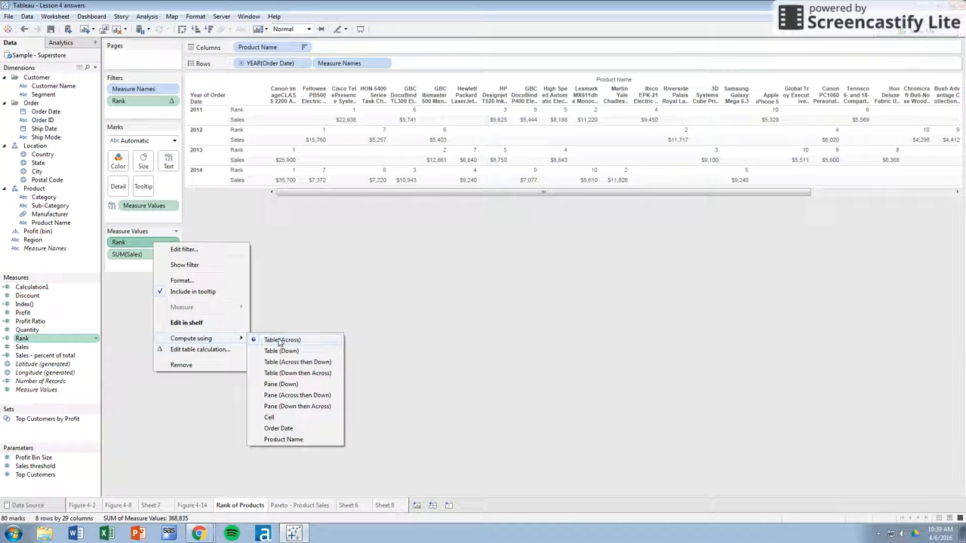
pyautogui.click(281, 351)
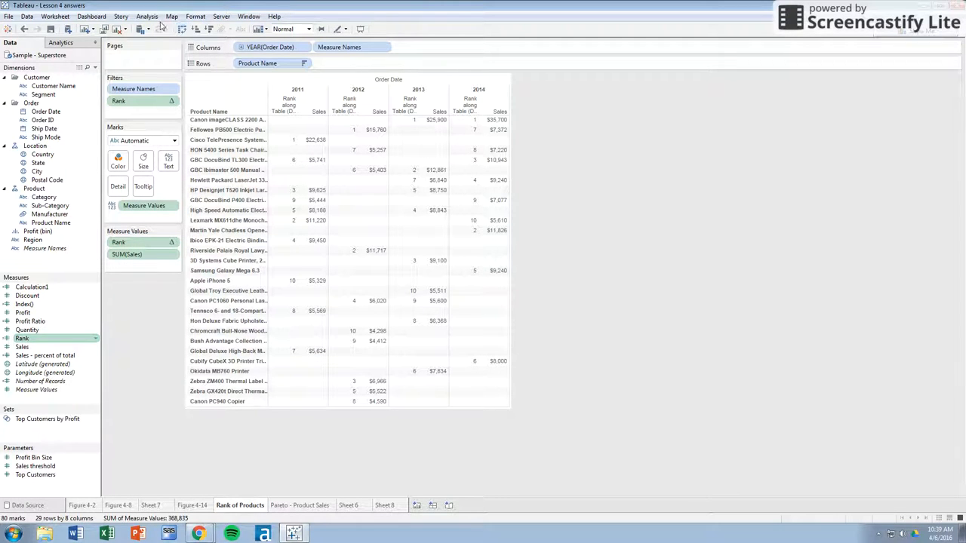
pyautogui.rightClick(119, 241)
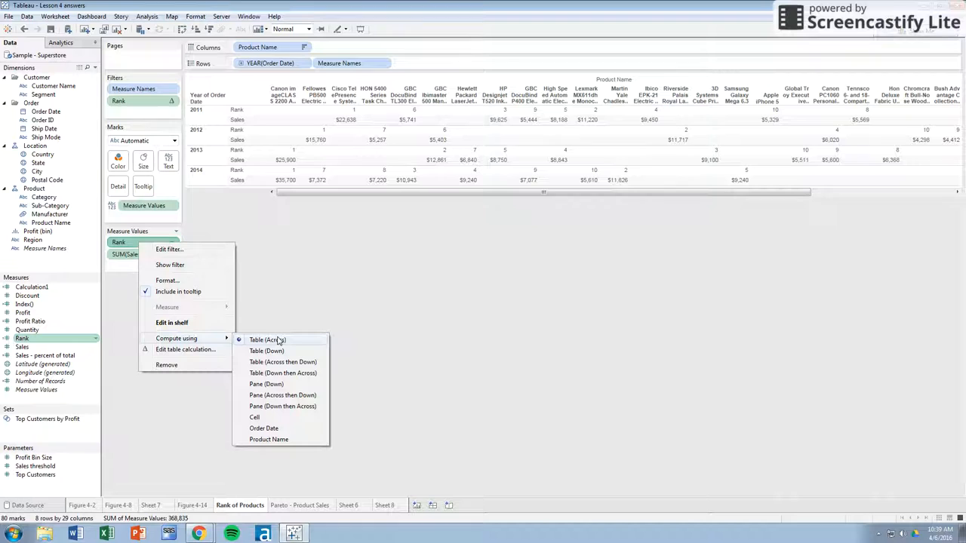
pyautogui.moveTo(357, 447)
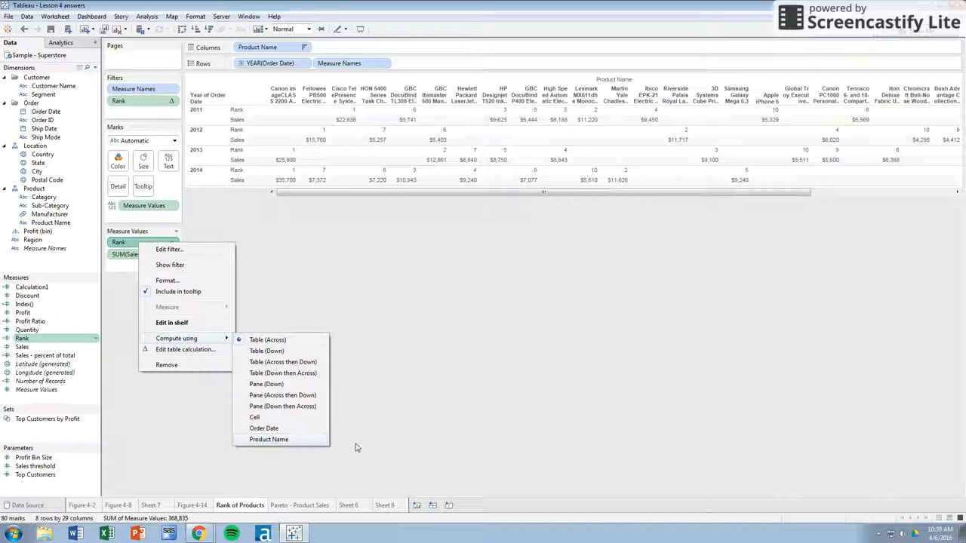
pyautogui.click(268, 440)
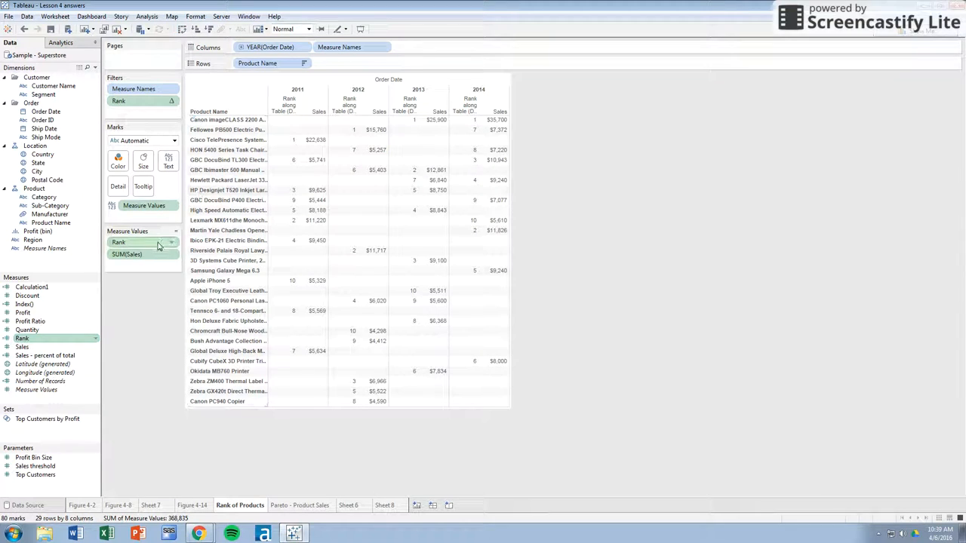
# Try Order Date for Rank's Compute using, then compute it along Product Name.
pyautogui.rightClick(118, 242)
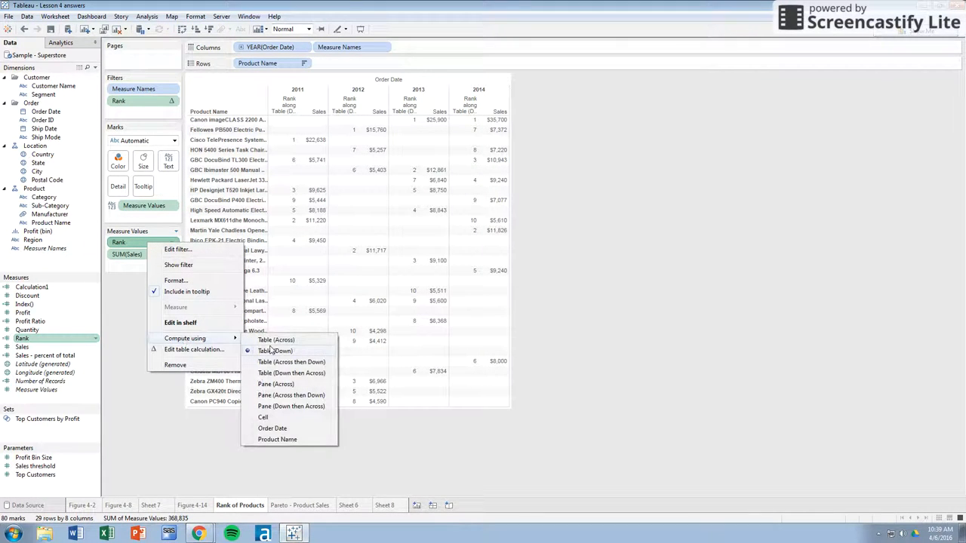
pyautogui.moveTo(272, 396)
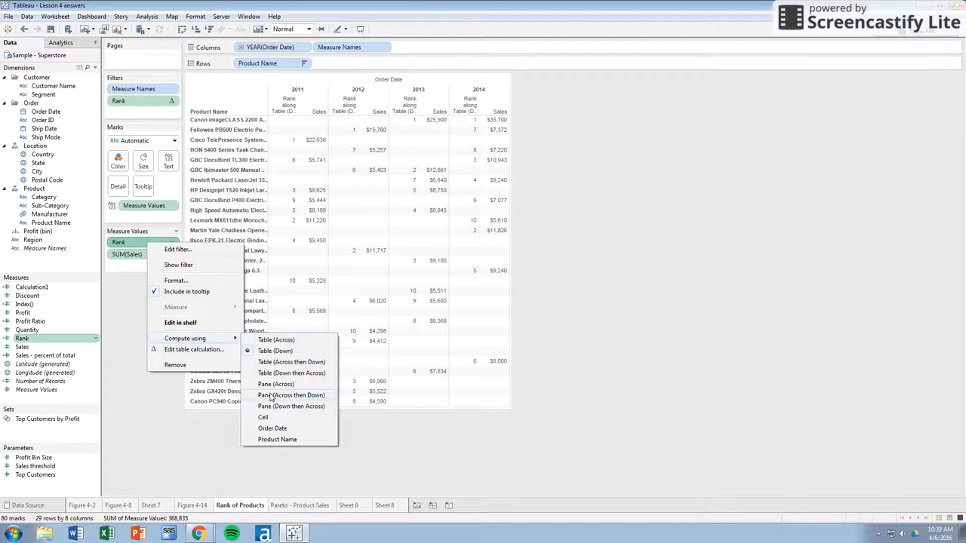
pyautogui.moveTo(271, 417)
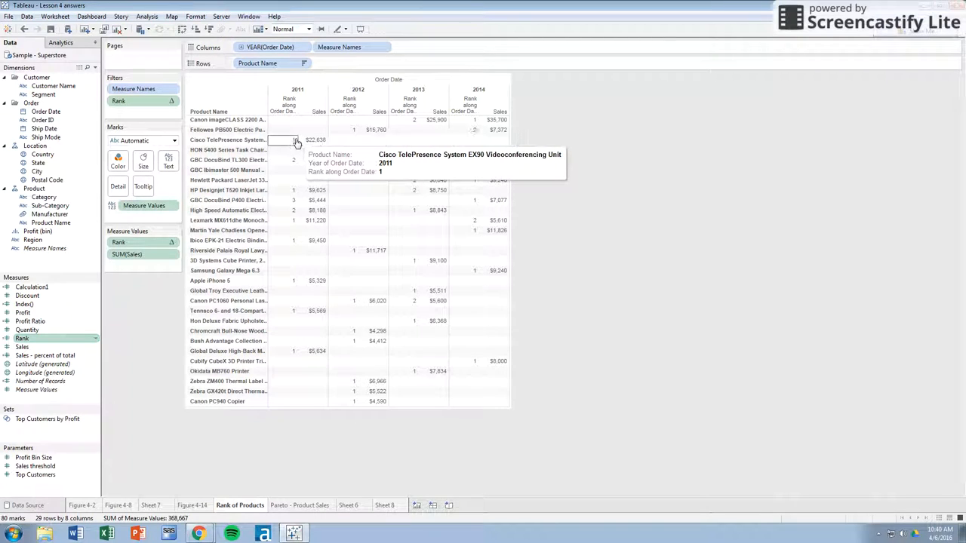
pyautogui.rightClick(127, 254)
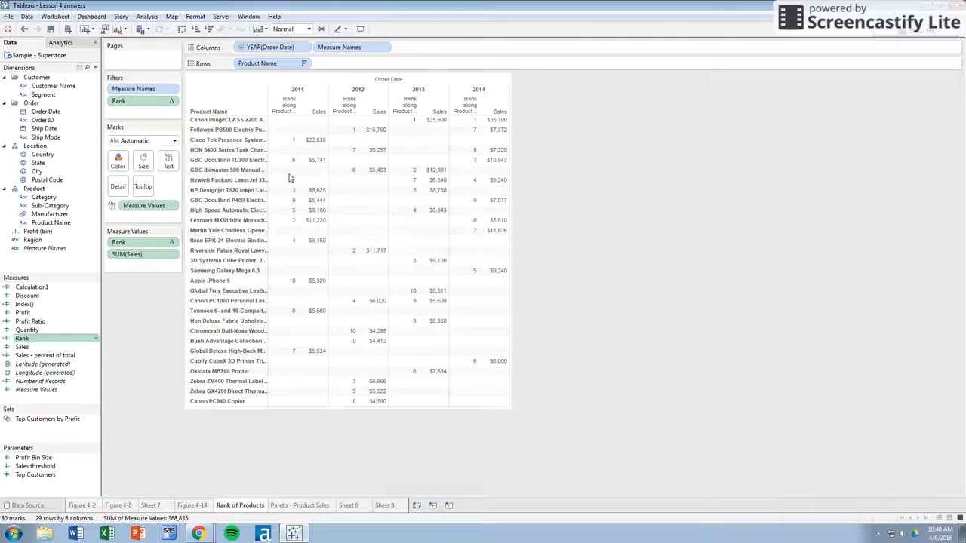
pyautogui.click(119, 242)
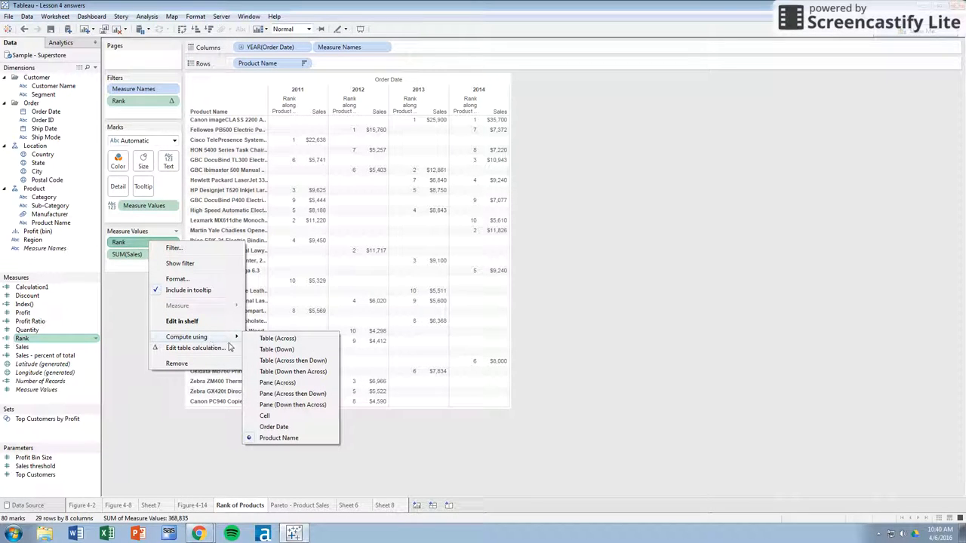
pyautogui.moveTo(293, 360)
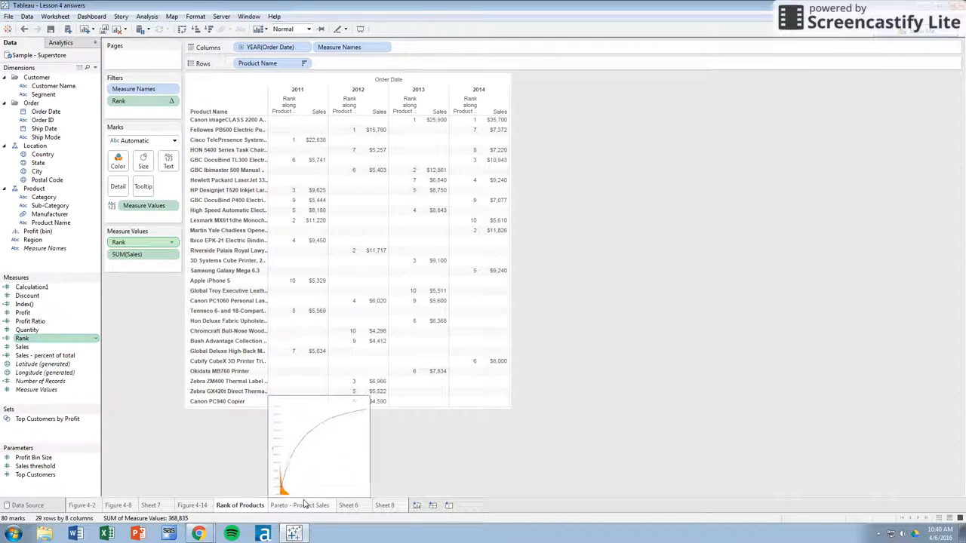
# Inspect the Pareto sheet's cumulative percent table calculation, then duplicate the sheet as a crosstab.
pyautogui.click(300, 504)
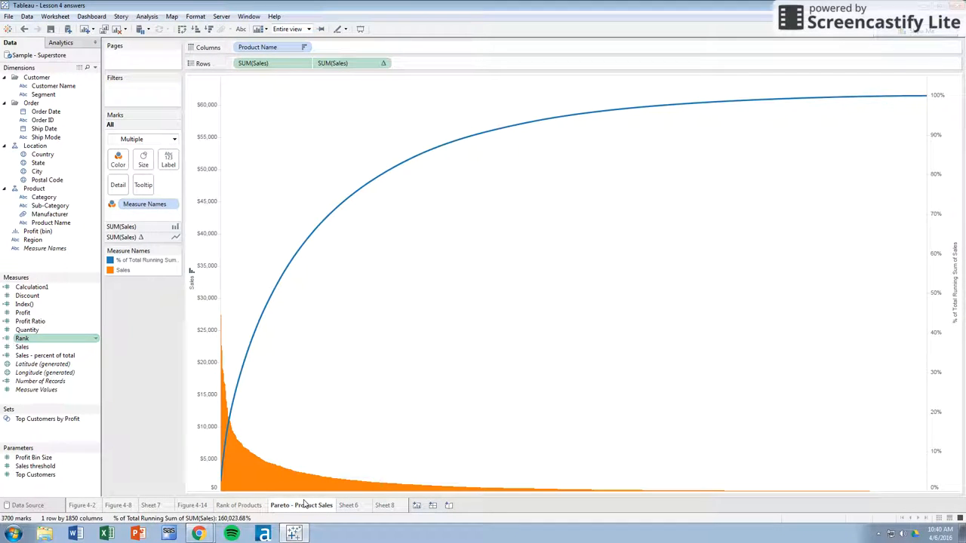
pyautogui.moveTo(532, 327)
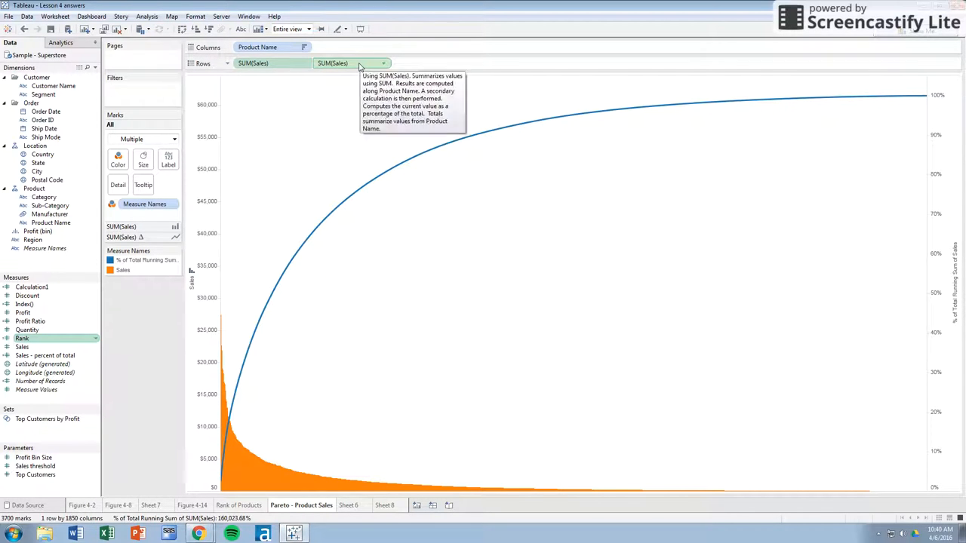
pyautogui.rightClick(351, 62)
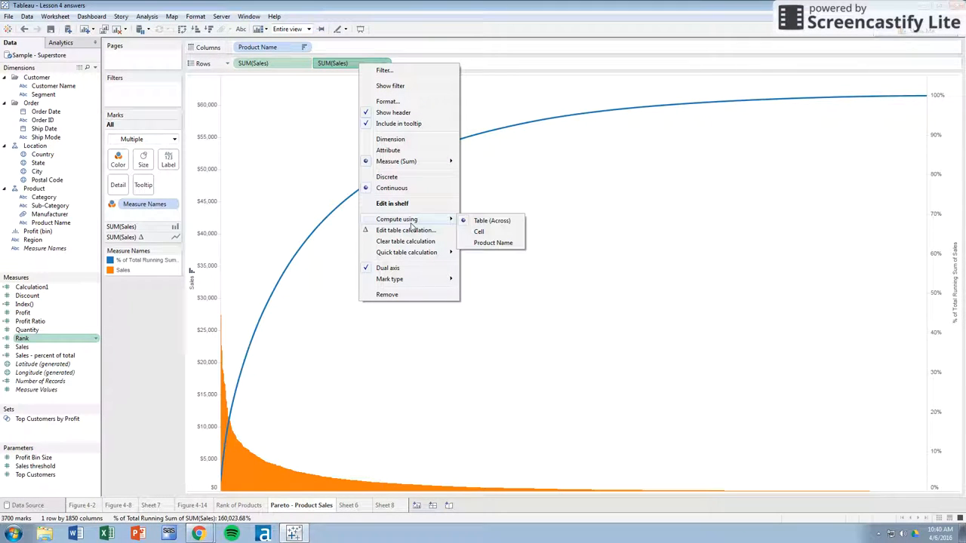
pyautogui.click(410, 240)
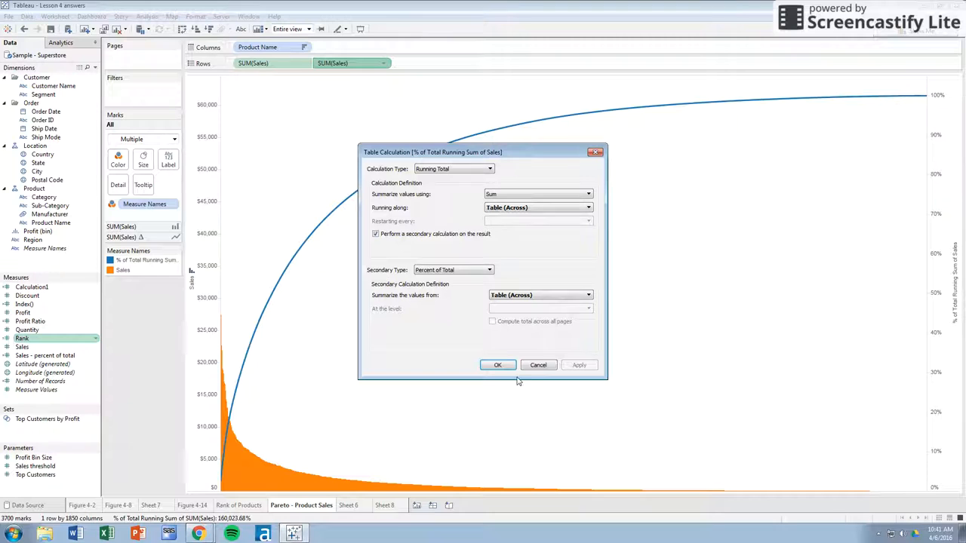
pyautogui.rightClick(302, 505)
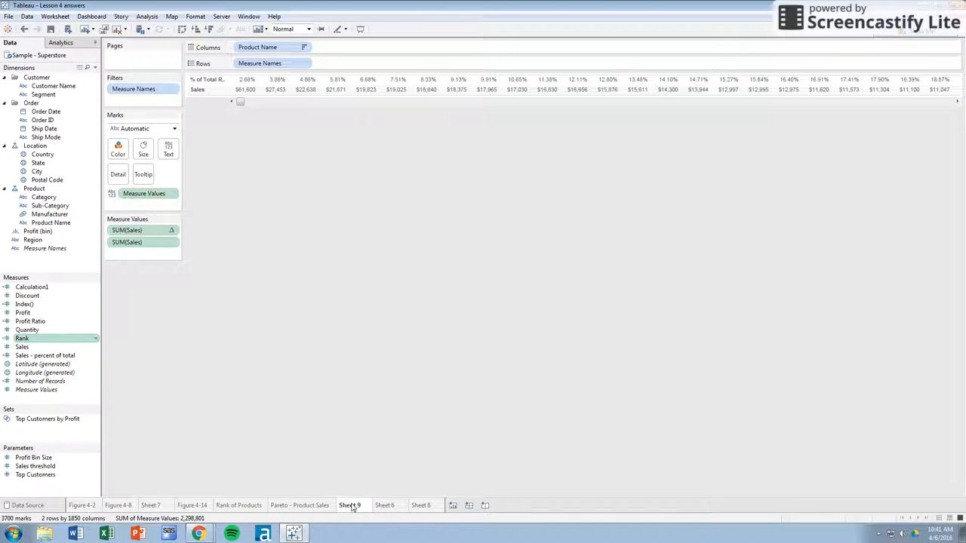
# Create blank Sheet 9, comparing against the finished Pareto chart, and begin the product sales bars.
pyautogui.click(349, 505)
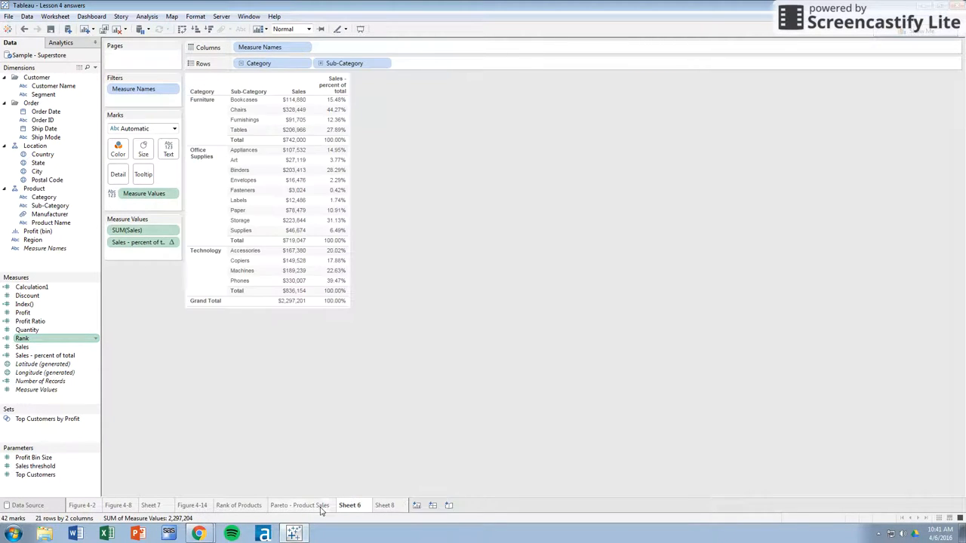
pyautogui.click(300, 505)
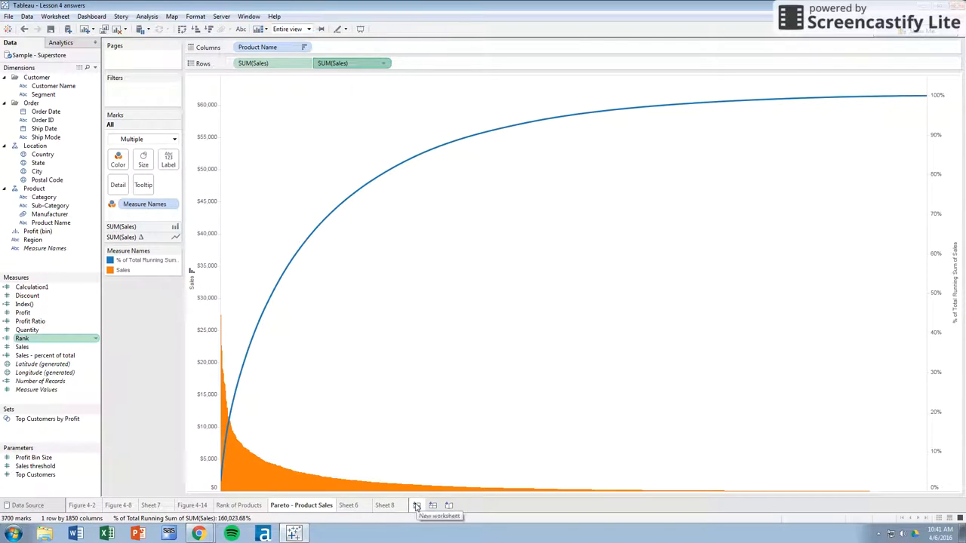
pyautogui.click(418, 506)
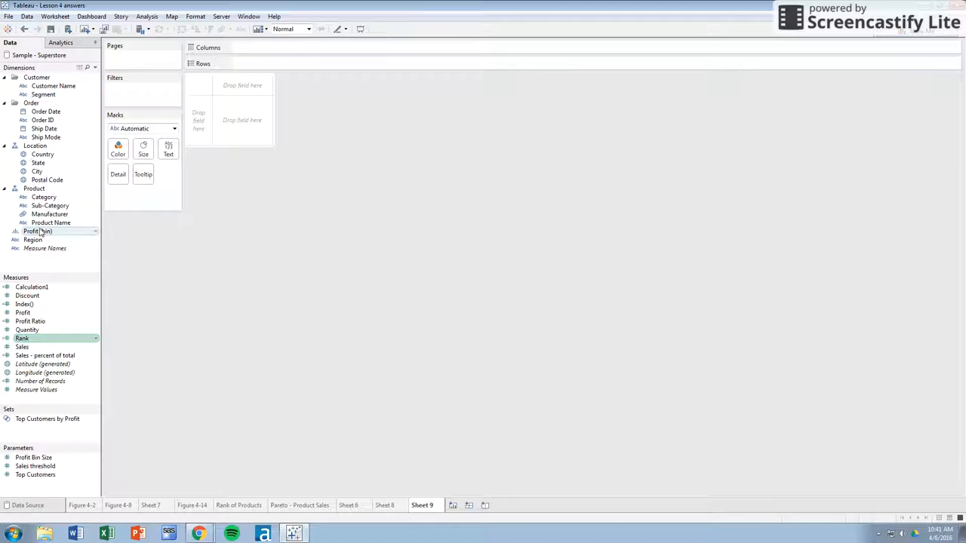
pyautogui.click(300, 505)
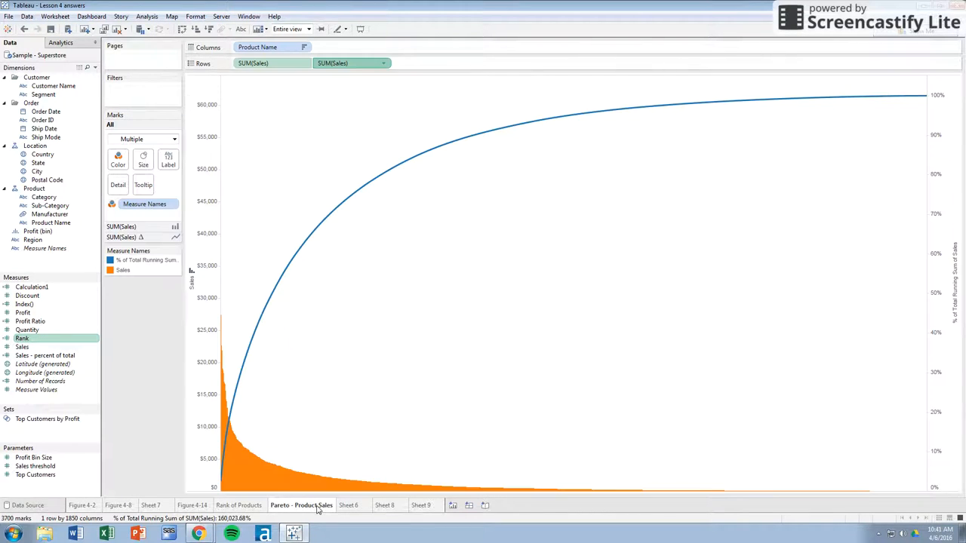
pyautogui.click(421, 506)
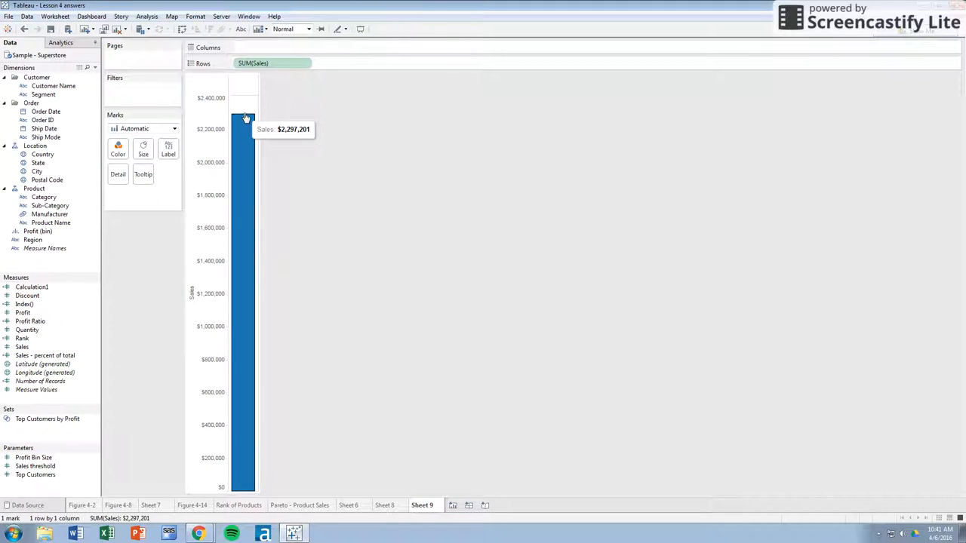
pyautogui.moveTo(249, 173)
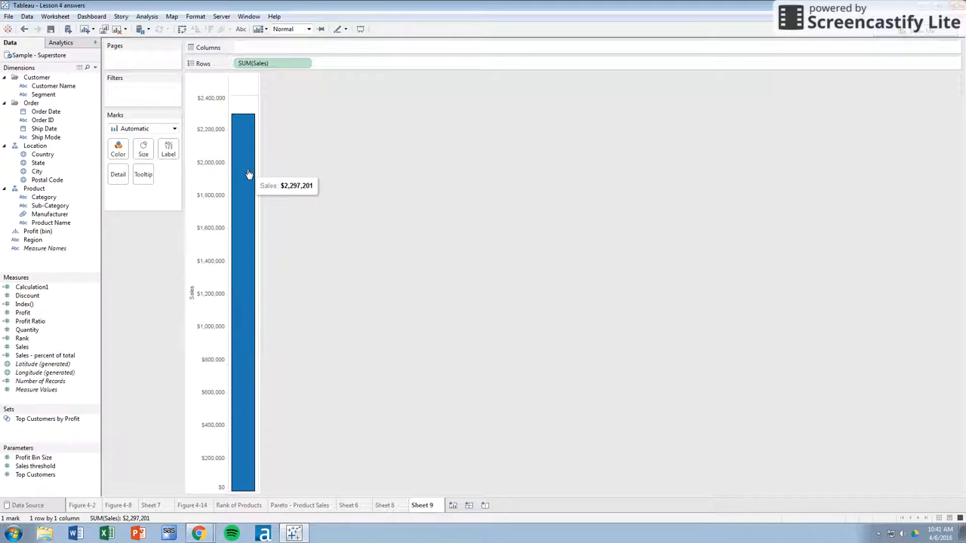
pyautogui.click(44, 197)
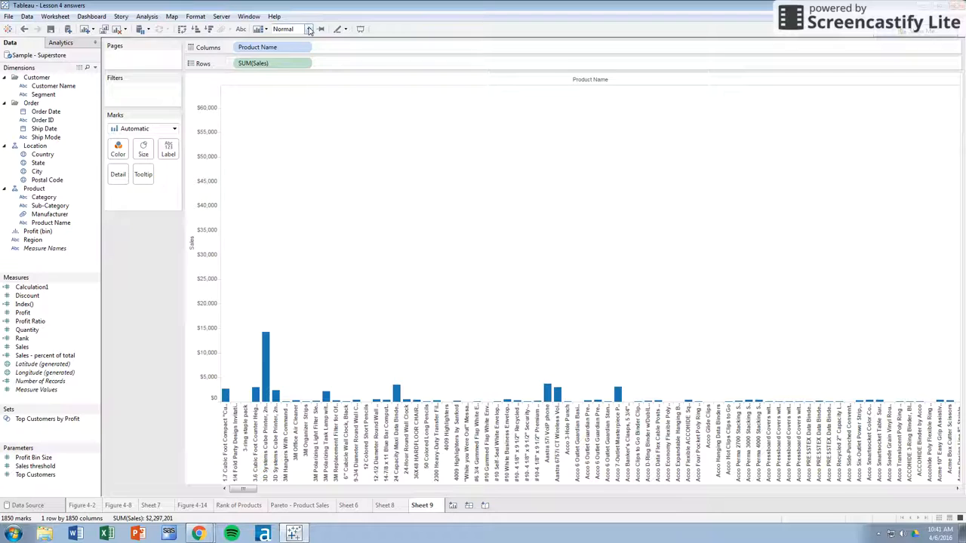
# Change the toolbar fit setting from Normal to Entire view.
pyautogui.click(308, 28)
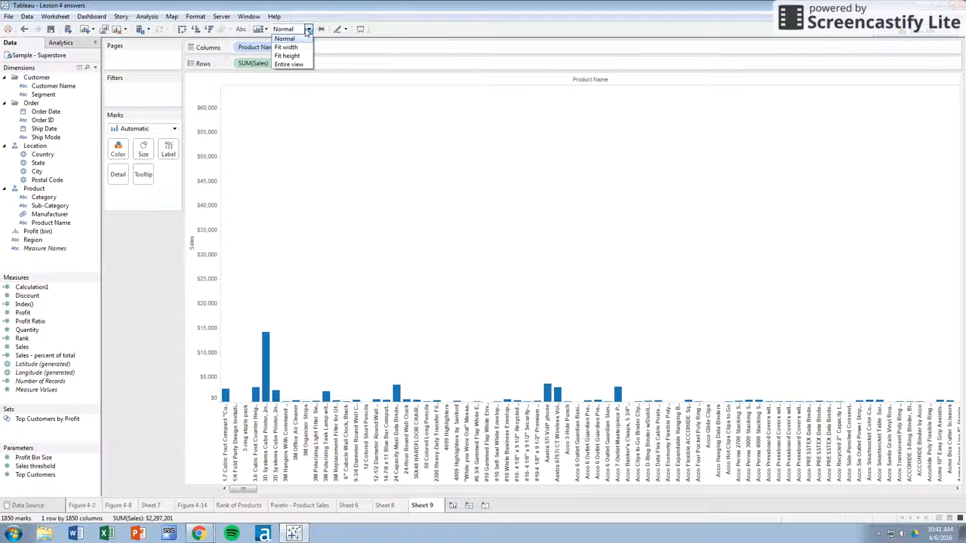
pyautogui.moveTo(286, 46)
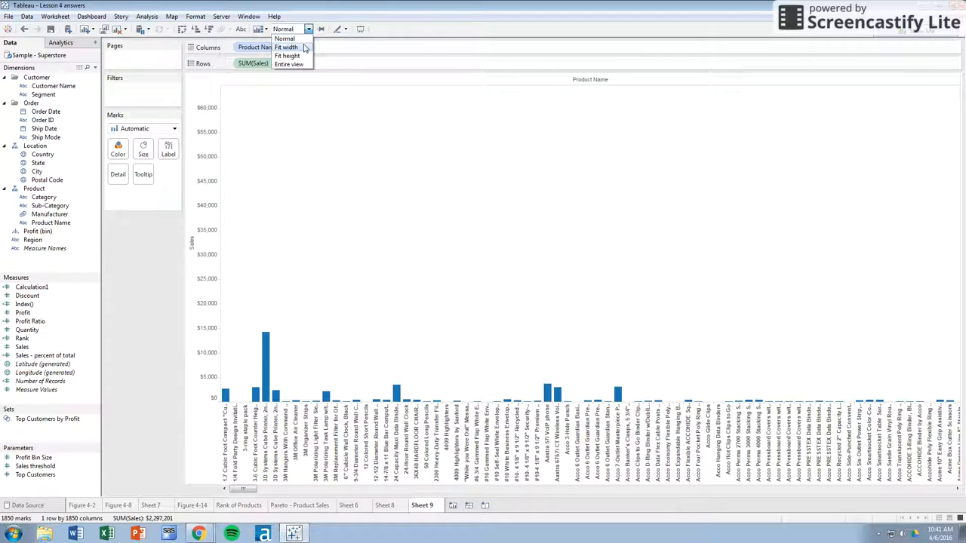
pyautogui.moveTo(290, 64)
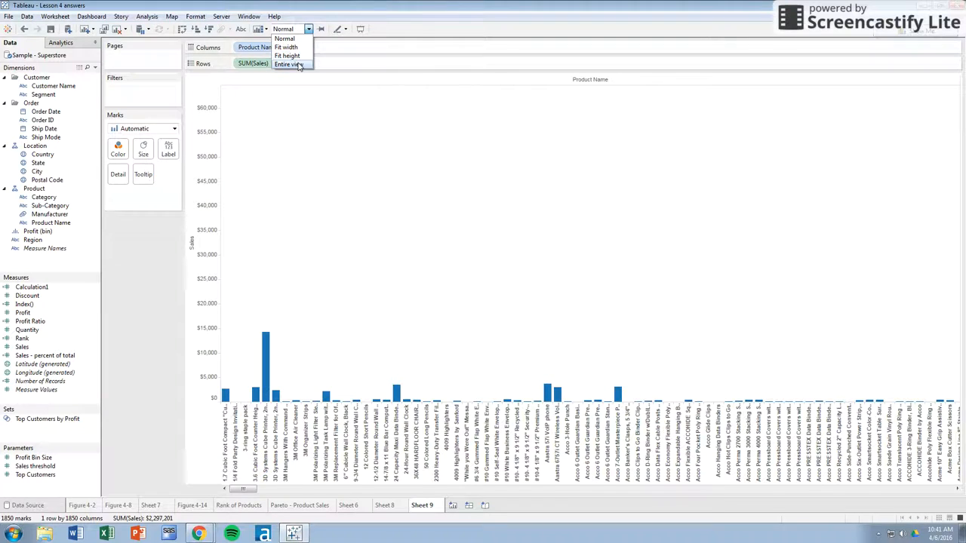
pyautogui.click(287, 64)
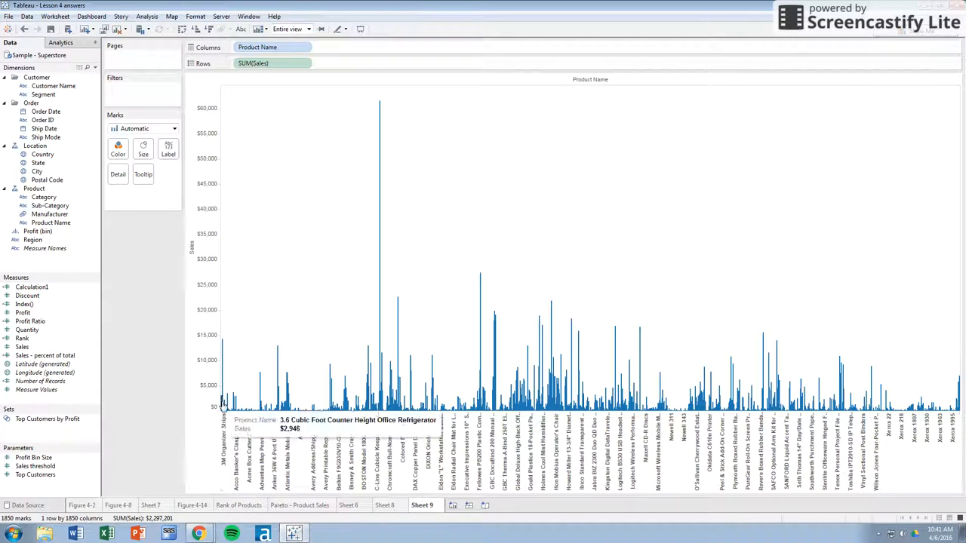
pyautogui.moveTo(380, 283)
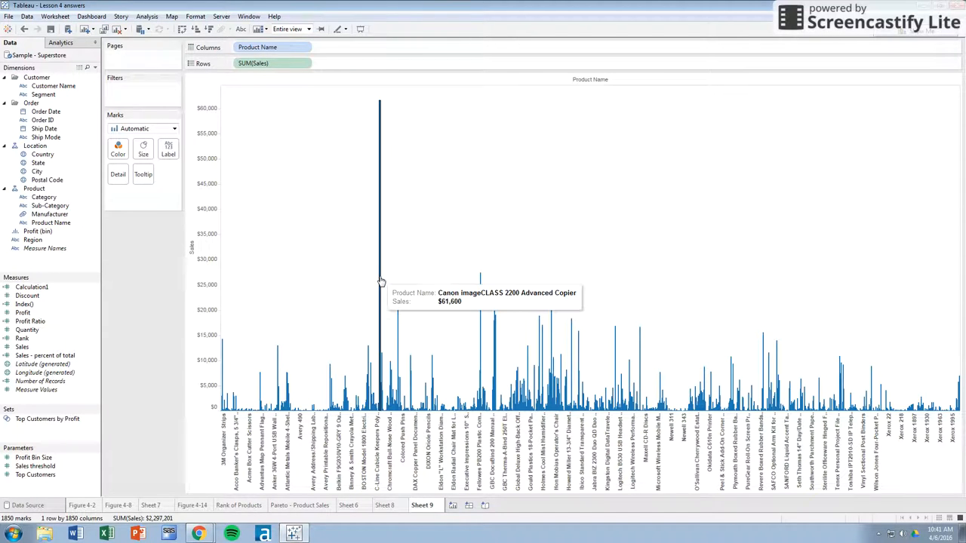
pyautogui.moveTo(326, 162)
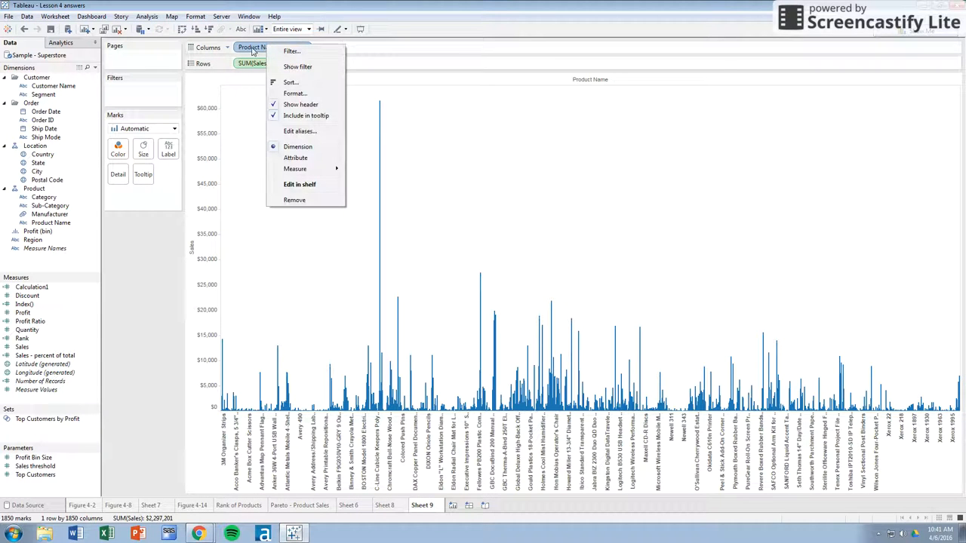
# Sort Product Name descending by sum of Sales and hide the product name labels.
pyautogui.click(290, 82)
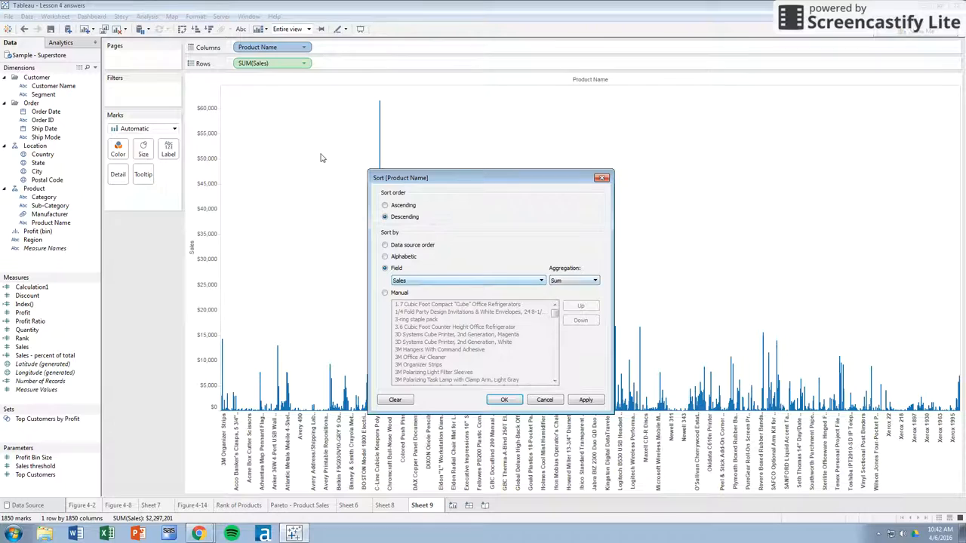
pyautogui.click(504, 400)
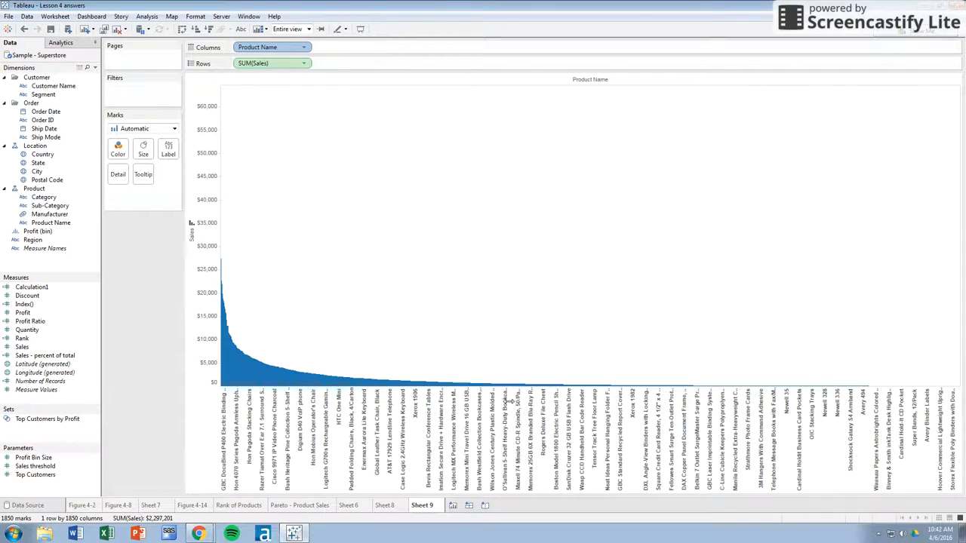
pyautogui.moveTo(229, 323)
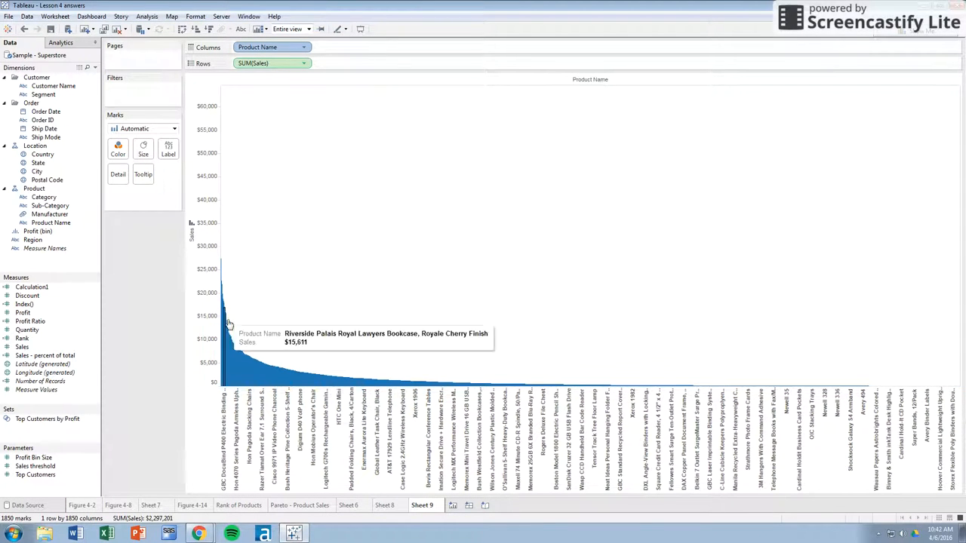
pyautogui.moveTo(310, 187)
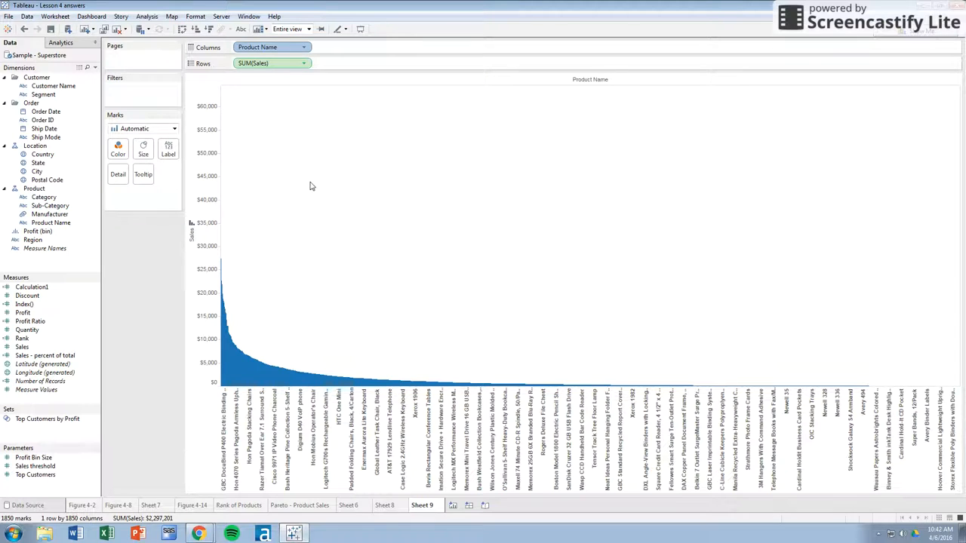
pyautogui.moveTo(418, 376)
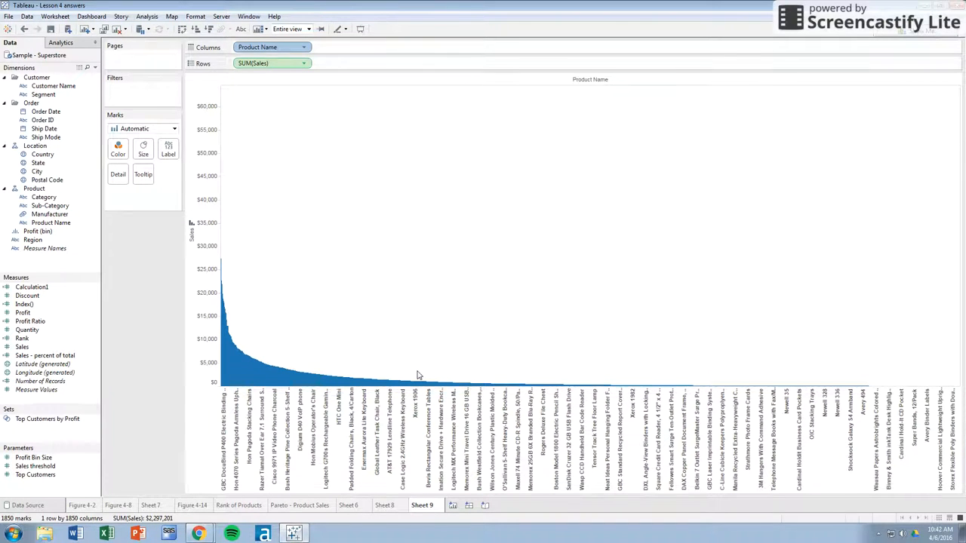
pyautogui.moveTo(530, 323)
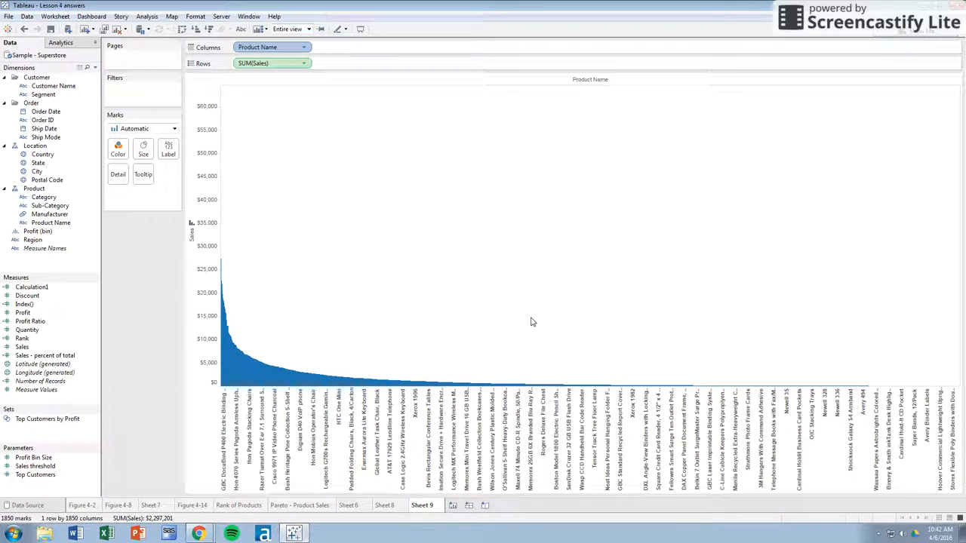
pyautogui.moveTo(336, 463)
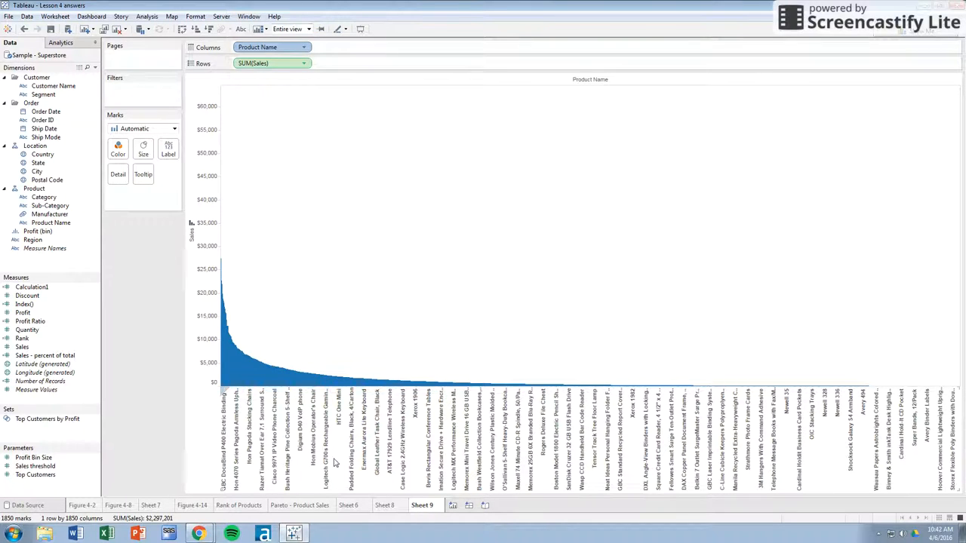
pyautogui.rightClick(364, 456)
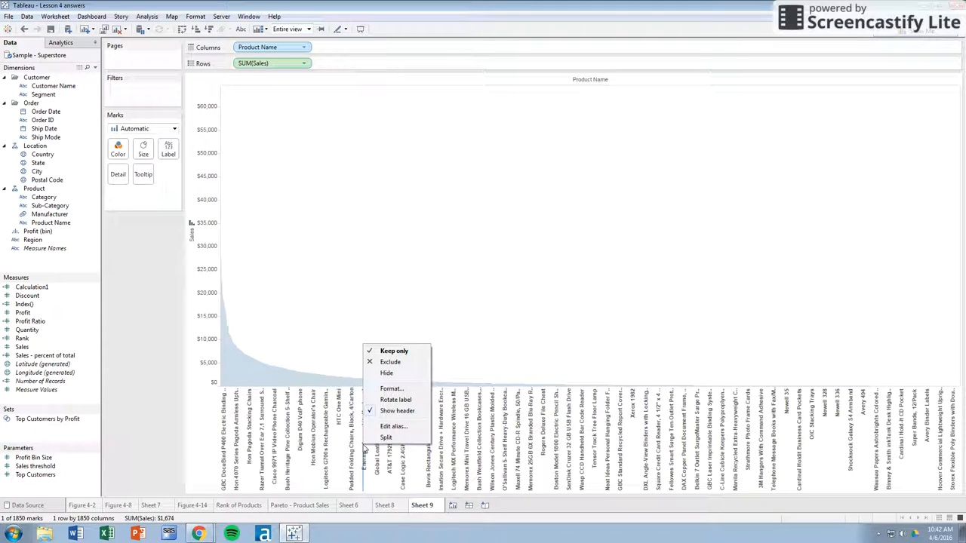
pyautogui.moveTo(385, 420)
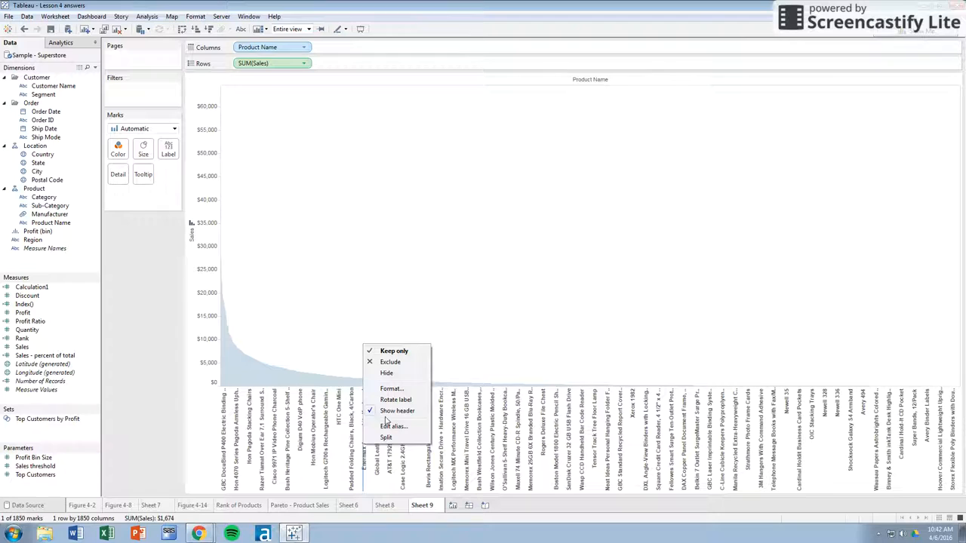
pyautogui.moveTo(379, 415)
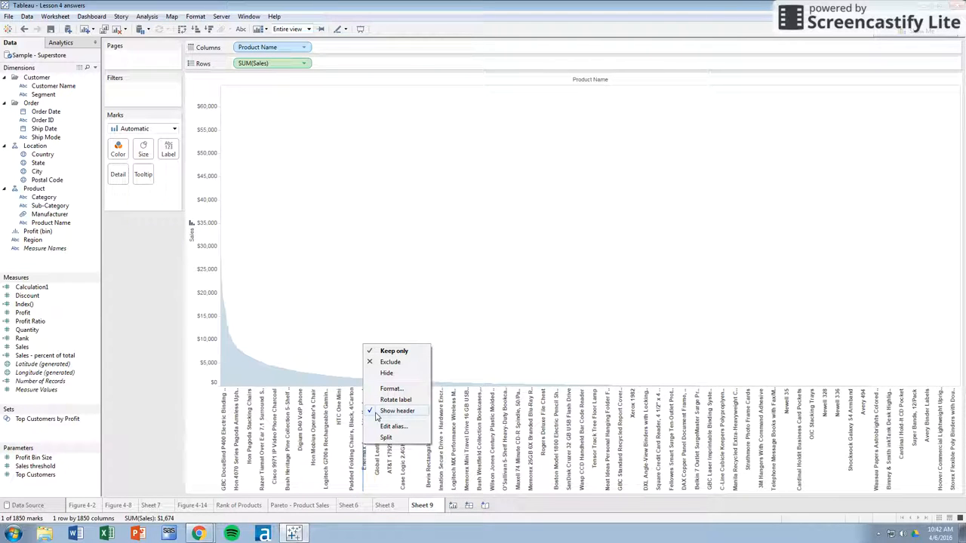
pyautogui.click(397, 411)
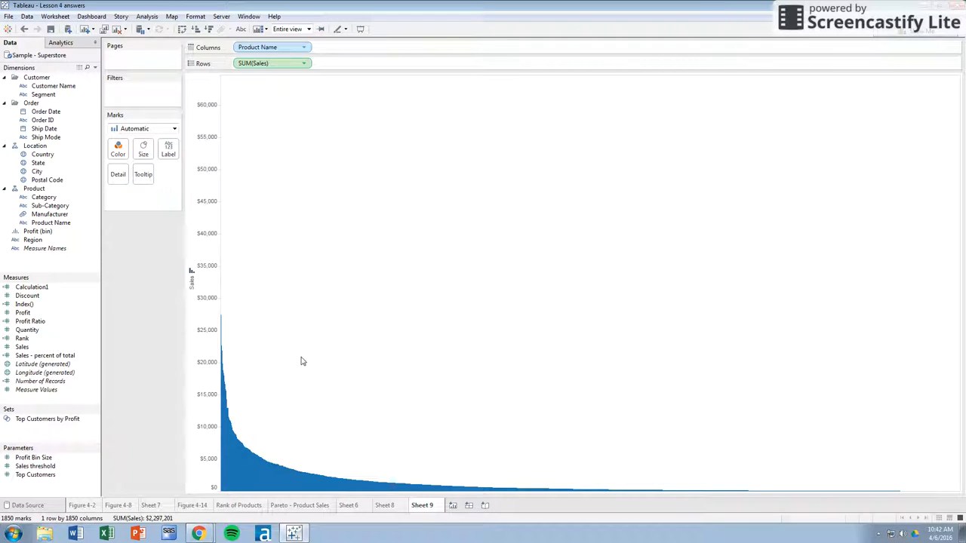
pyautogui.moveTo(337, 238)
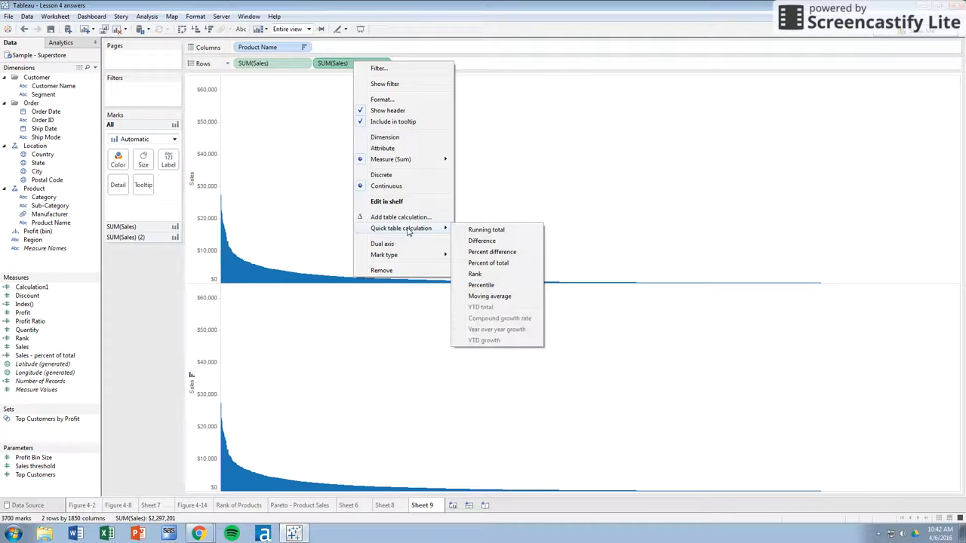
pyautogui.moveTo(489, 263)
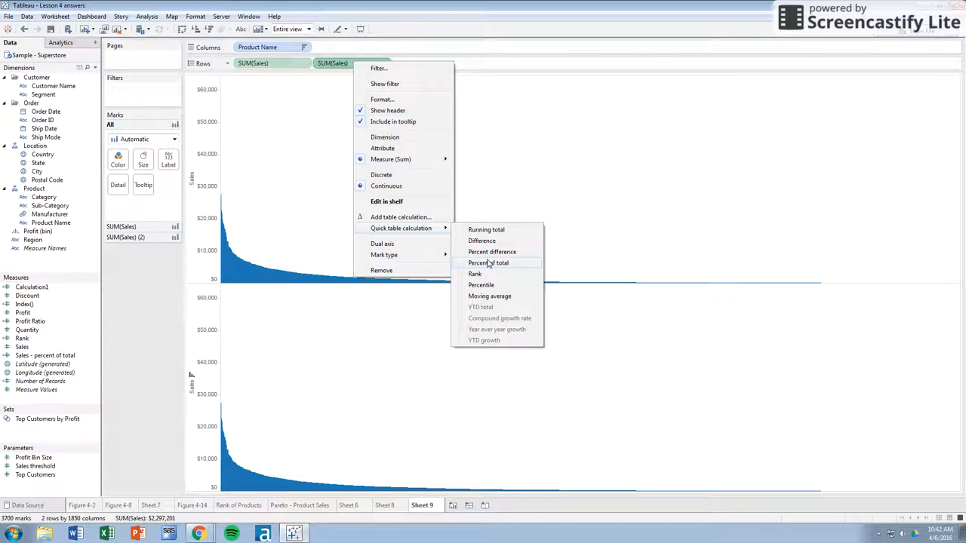
pyautogui.moveTo(486, 230)
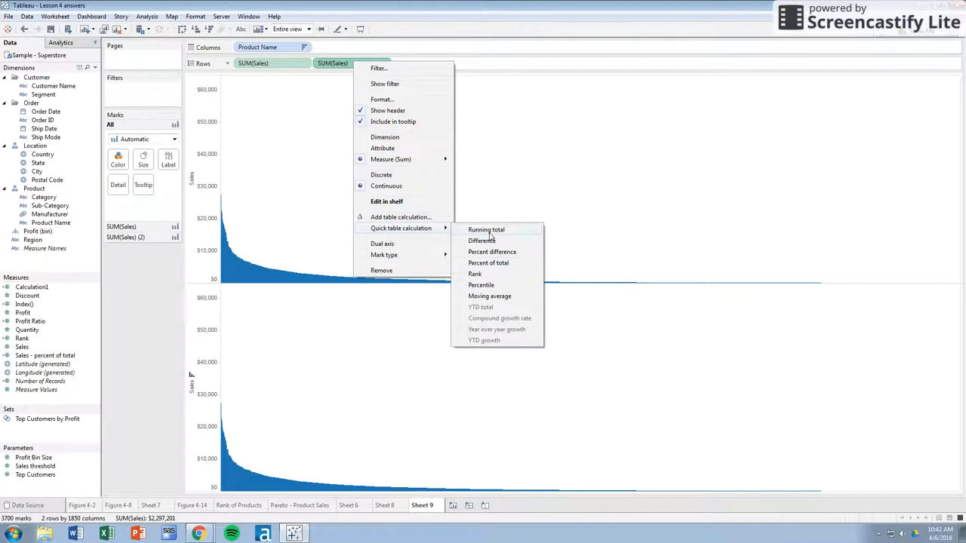
# Apply a Running Total quick table calculation to the second SUM(Sales) pill.
pyautogui.click(486, 229)
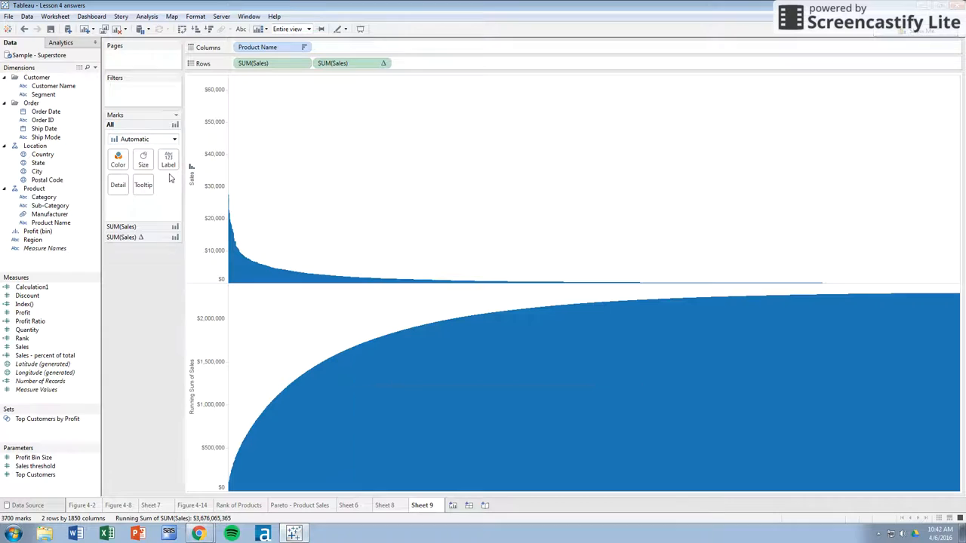
pyautogui.moveTo(339, 292)
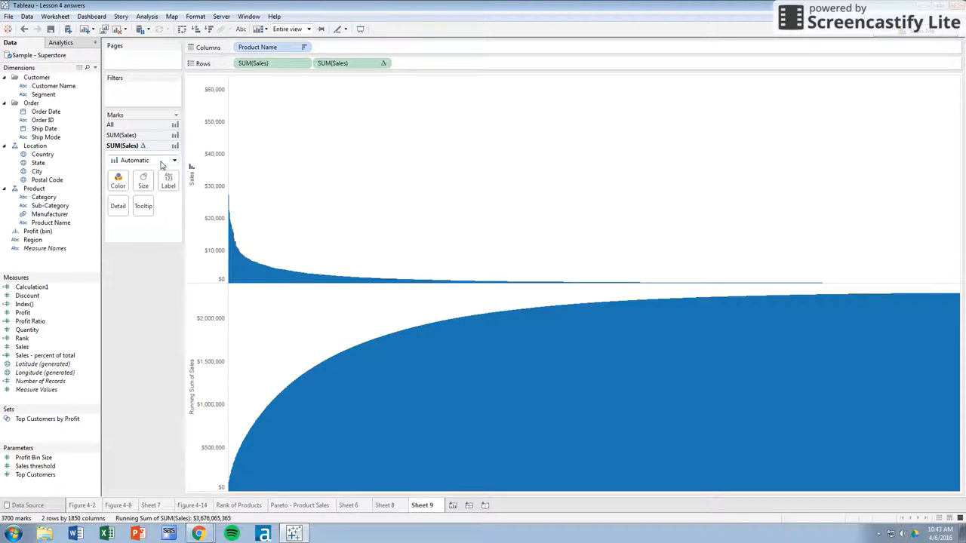
# Make the running sum a line on a dual axis and restore Sales as bars.
pyautogui.click(174, 160)
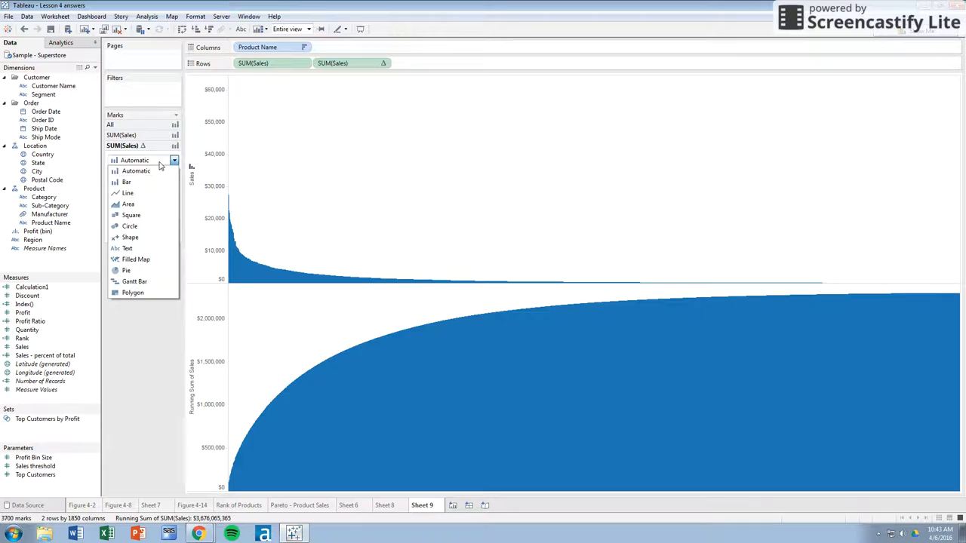
pyautogui.click(127, 192)
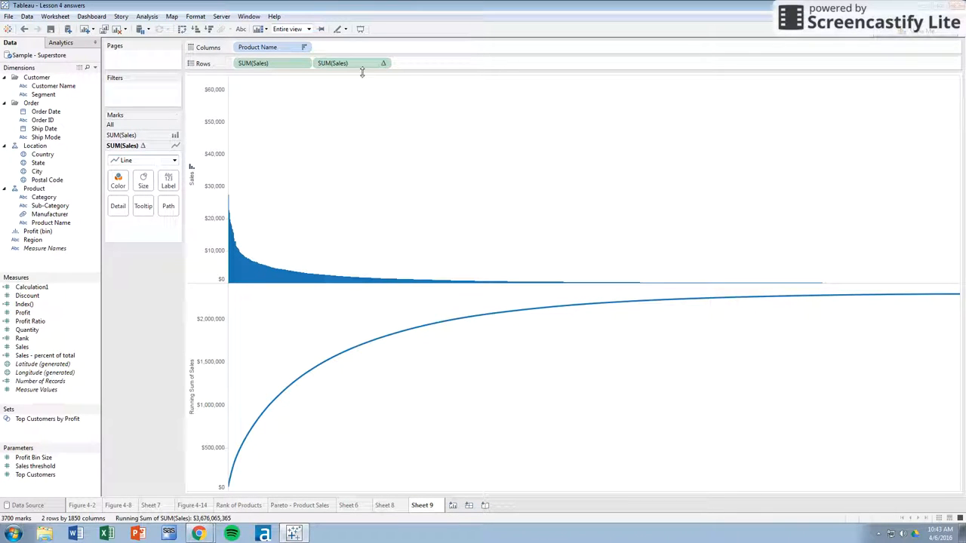
pyautogui.rightClick(351, 62)
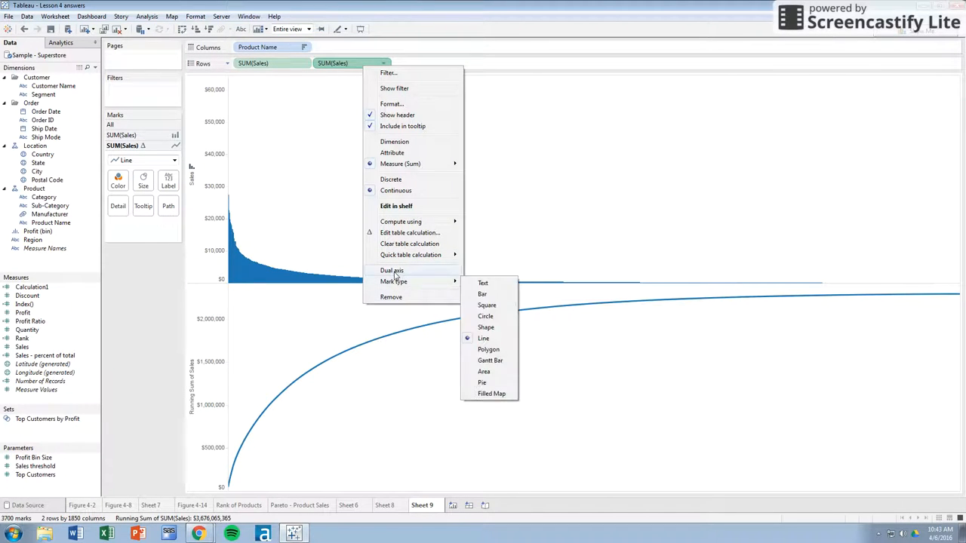
pyautogui.click(392, 271)
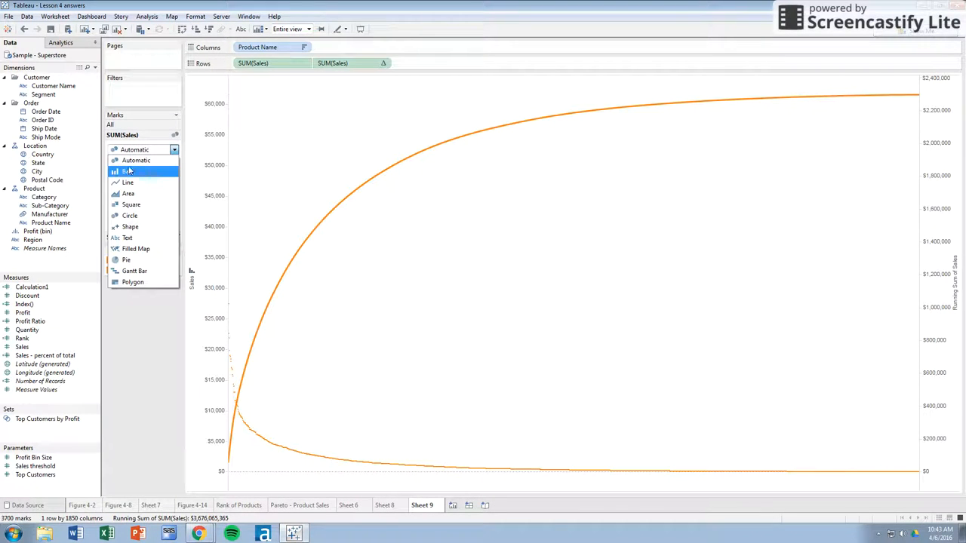
pyautogui.click(127, 171)
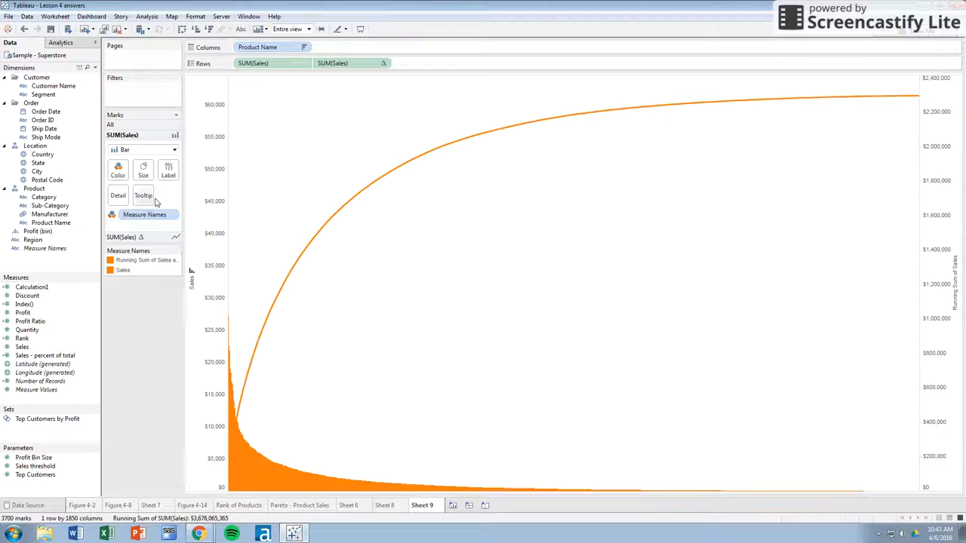
pyautogui.rightClick(120, 260)
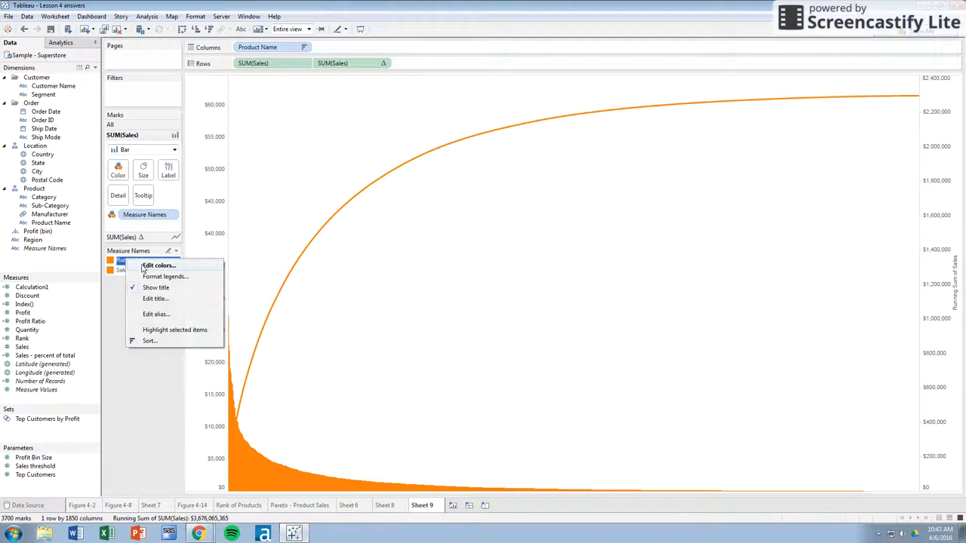
# Assign blue to the Running Sum legend item via Edit Colors.
pyautogui.click(159, 265)
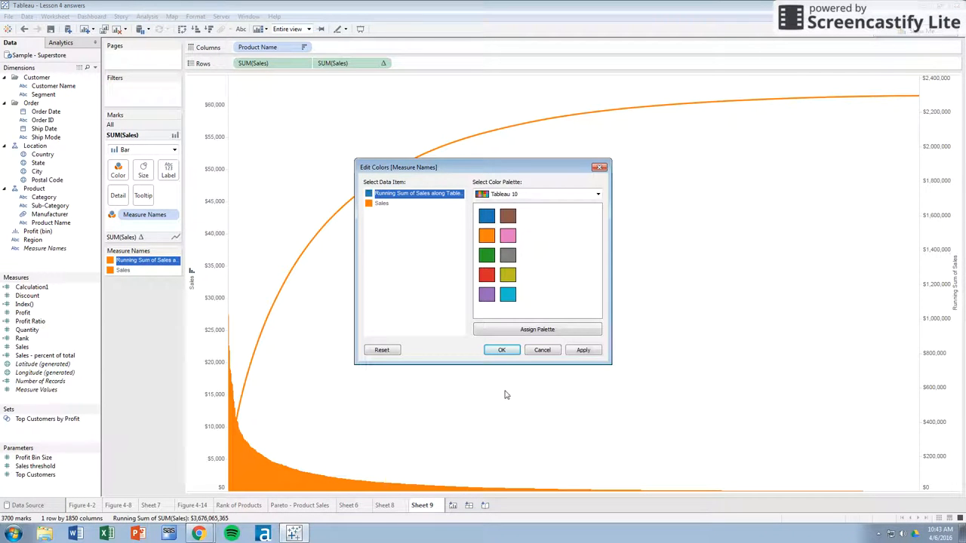
pyautogui.click(501, 349)
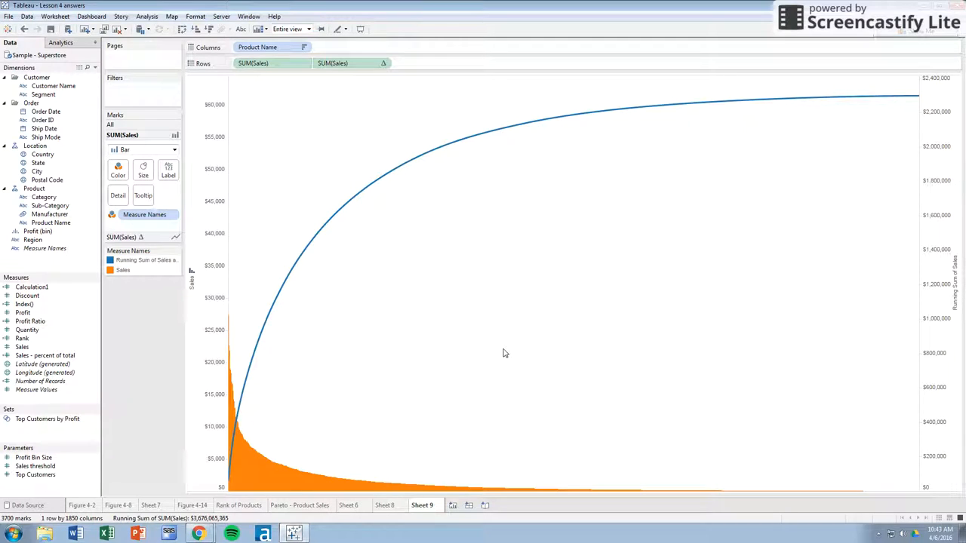
pyautogui.moveTo(693, 81)
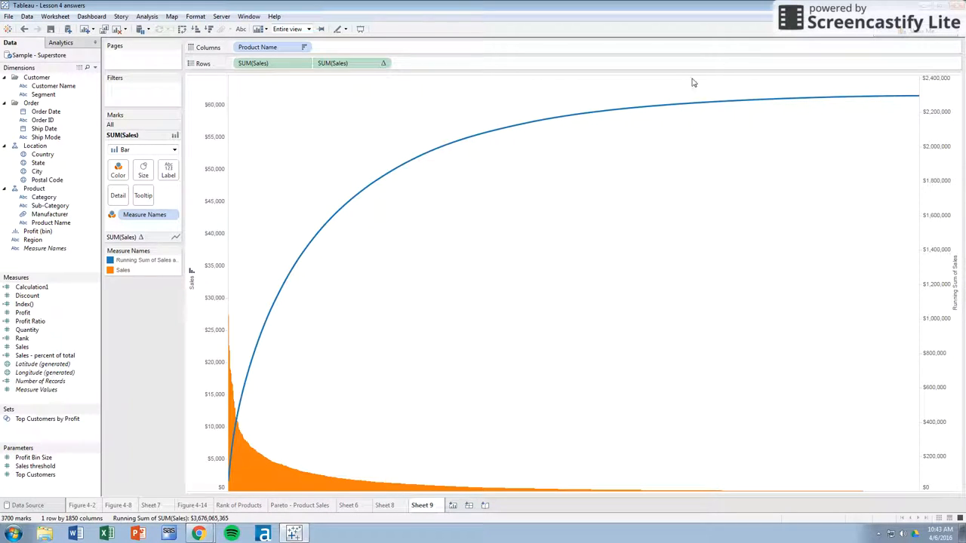
pyautogui.moveTo(930, 222)
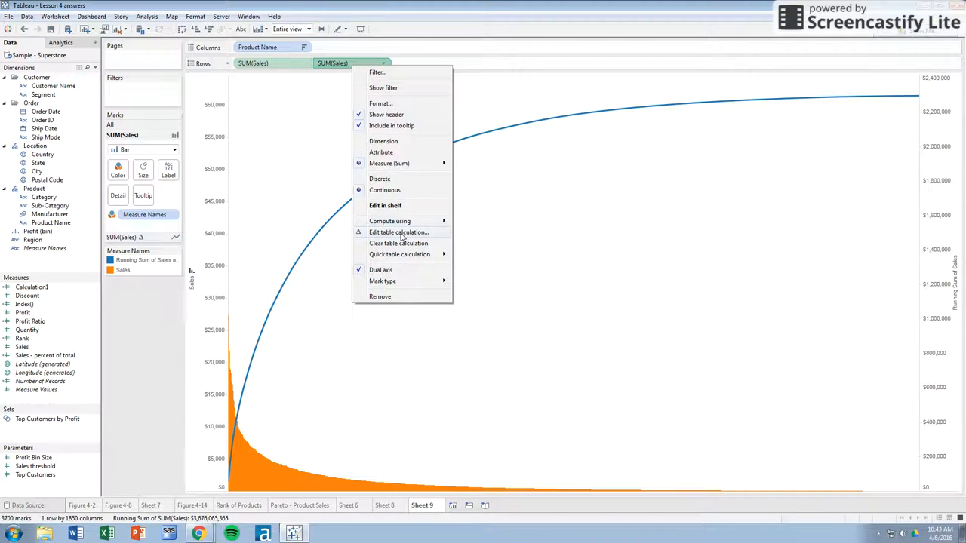
# Add a Percent of Total secondary calculation to the running total table calculation.
pyautogui.click(398, 232)
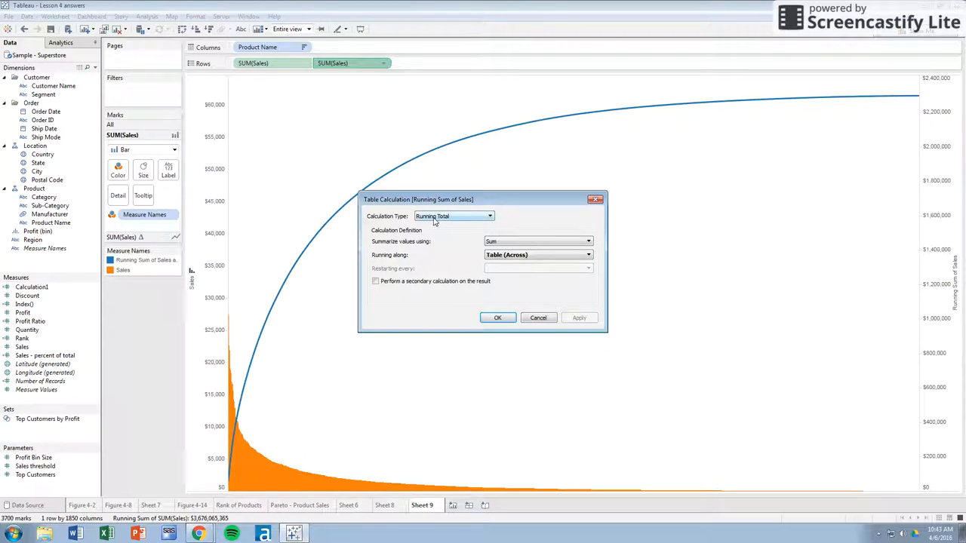
pyautogui.click(376, 281)
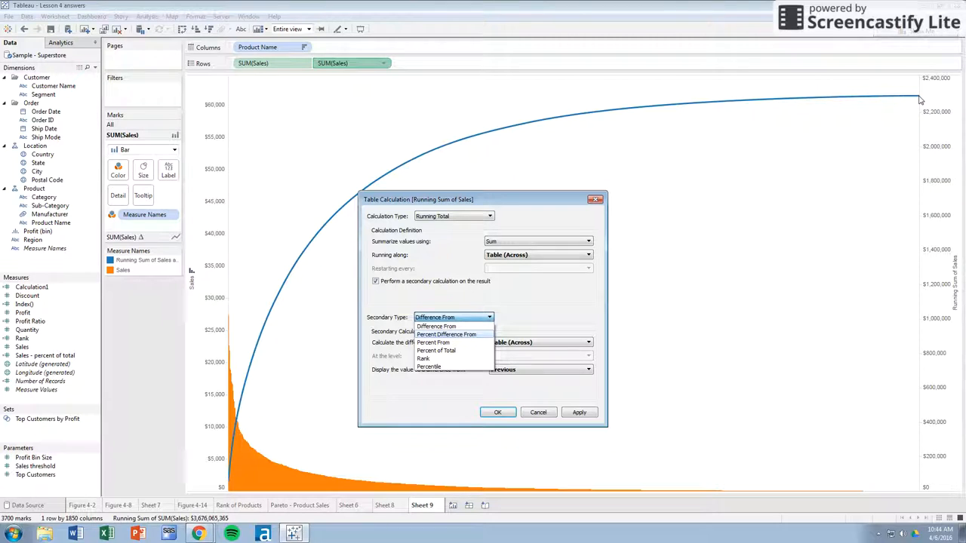
pyautogui.click(436, 350)
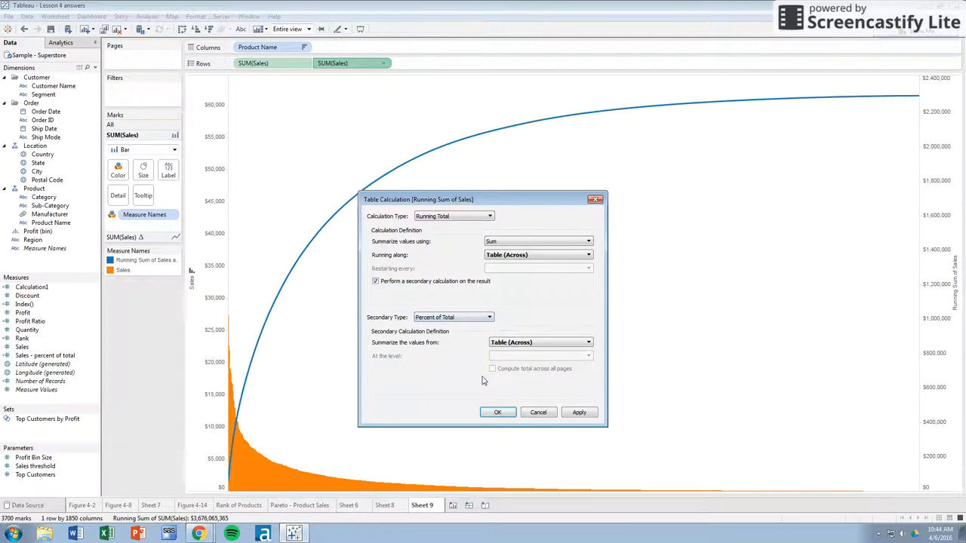
pyautogui.click(497, 412)
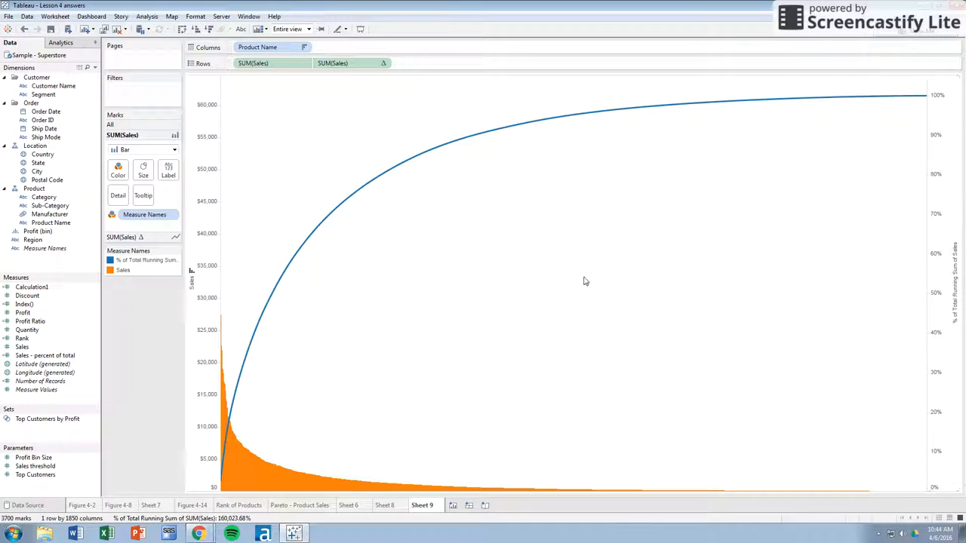
pyautogui.moveTo(345, 193)
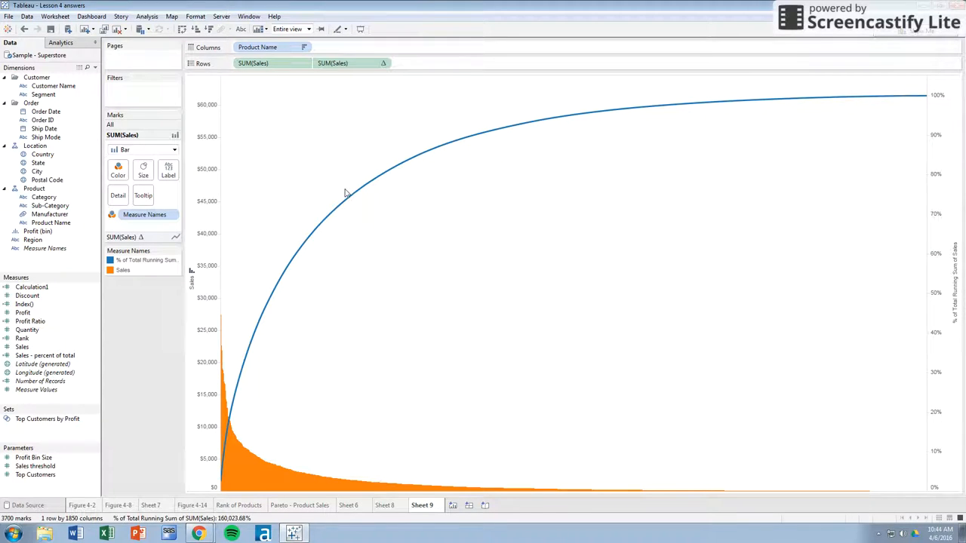
pyautogui.moveTo(354, 197)
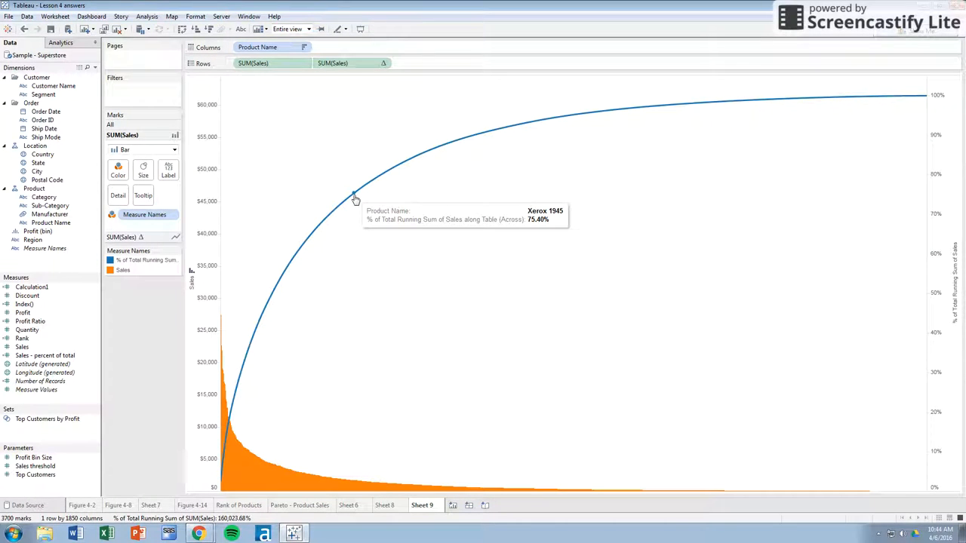
pyautogui.moveTo(369, 189)
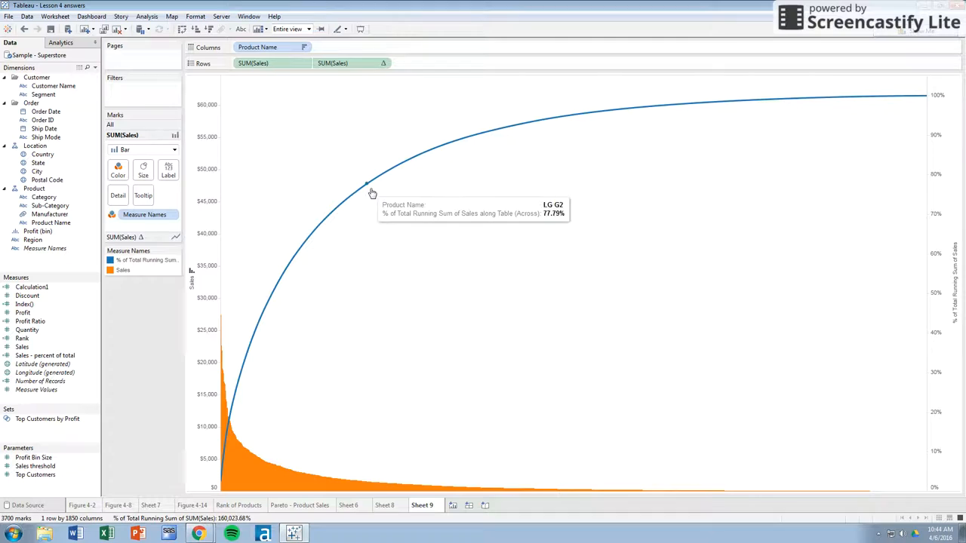
pyautogui.moveTo(383, 180)
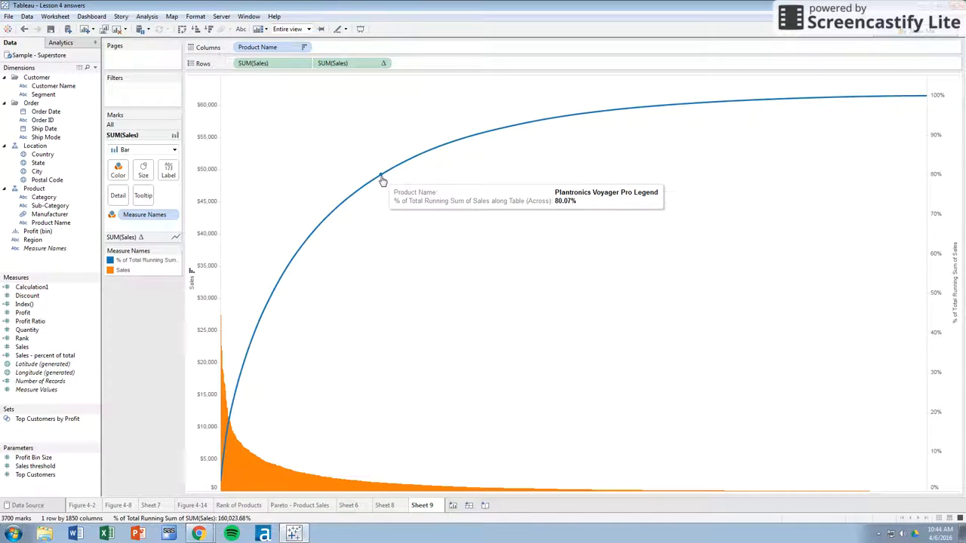
# Select the 80.07% point at Plantronics Voyager Pro Legend on the blue line.
pyautogui.click(381, 175)
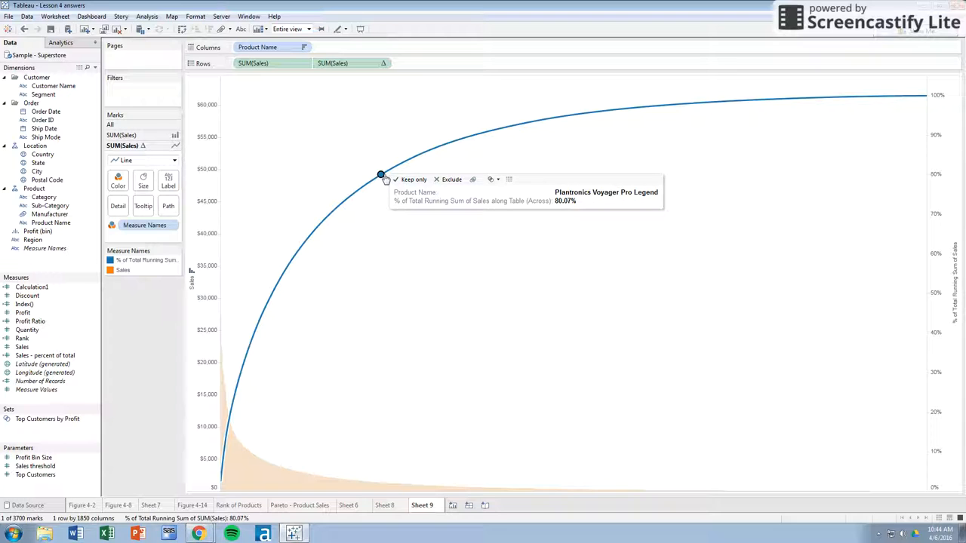
pyautogui.moveTo(372, 243)
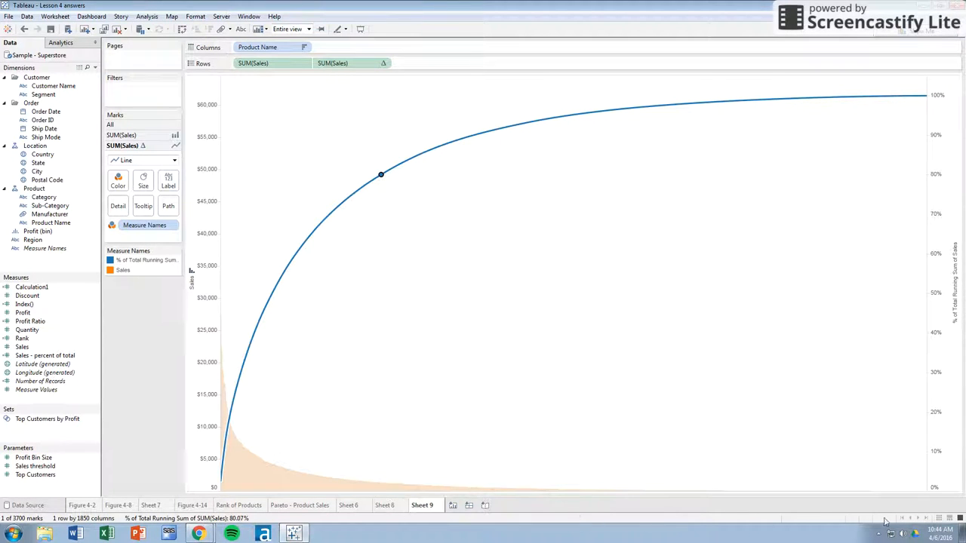
pyautogui.moveTo(919, 474)
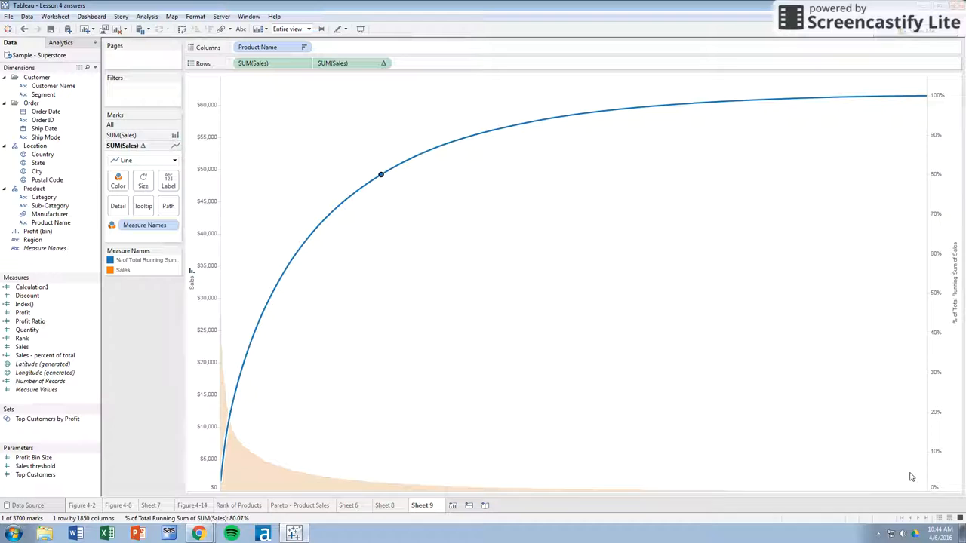
pyautogui.moveTo(388, 254)
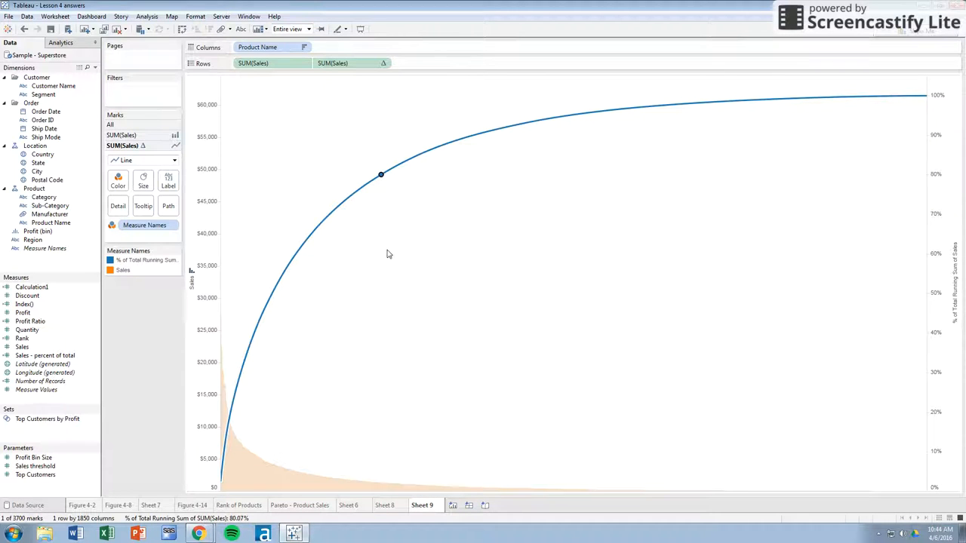
pyautogui.moveTo(346, 484)
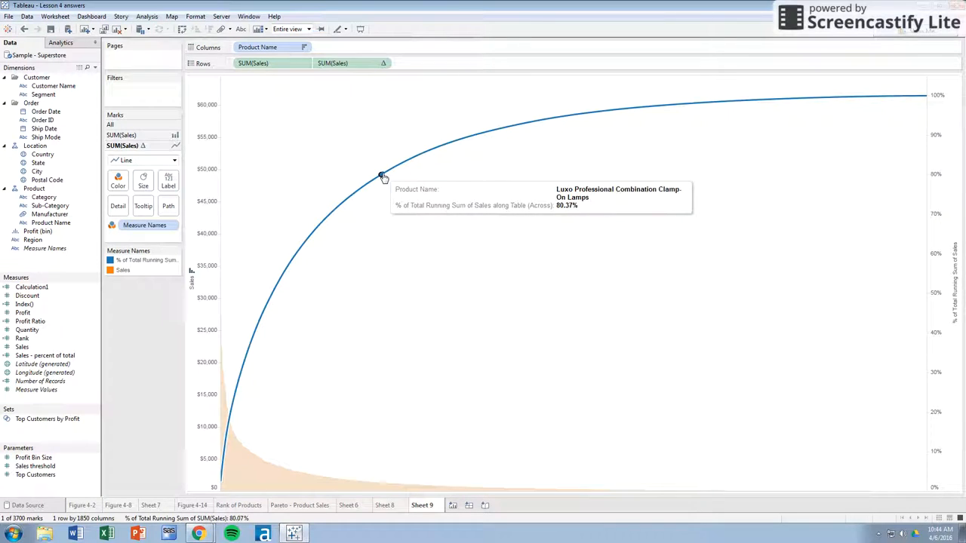
pyautogui.moveTo(384, 177)
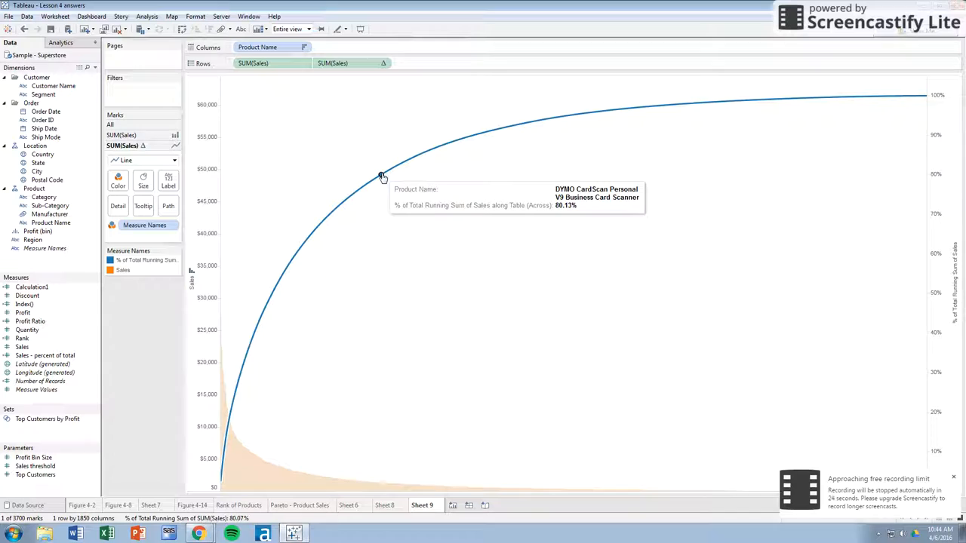
pyautogui.moveTo(435, 164)
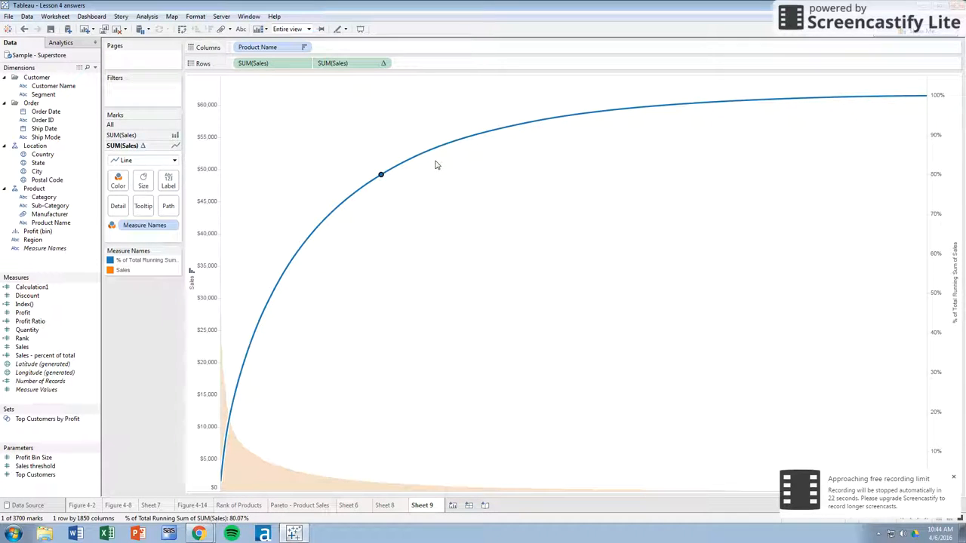